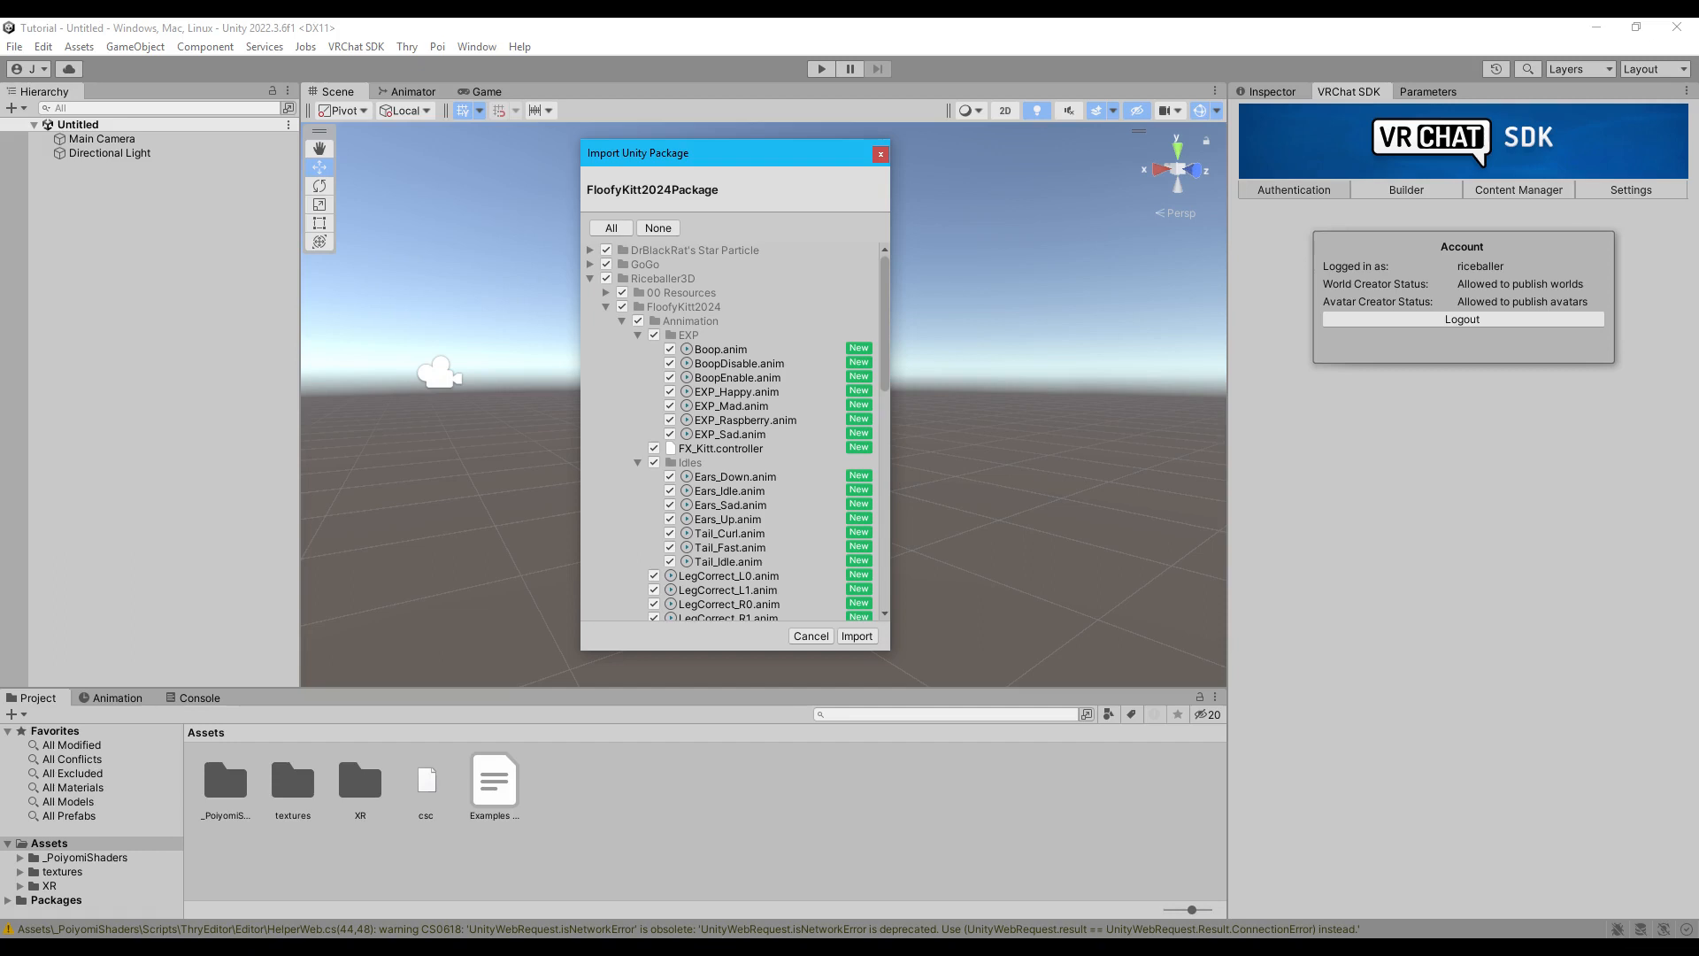
# Step: Pick the Unity 2022 Avatar Project template for a new Creator Companion project
pyautogui.click(857, 635)
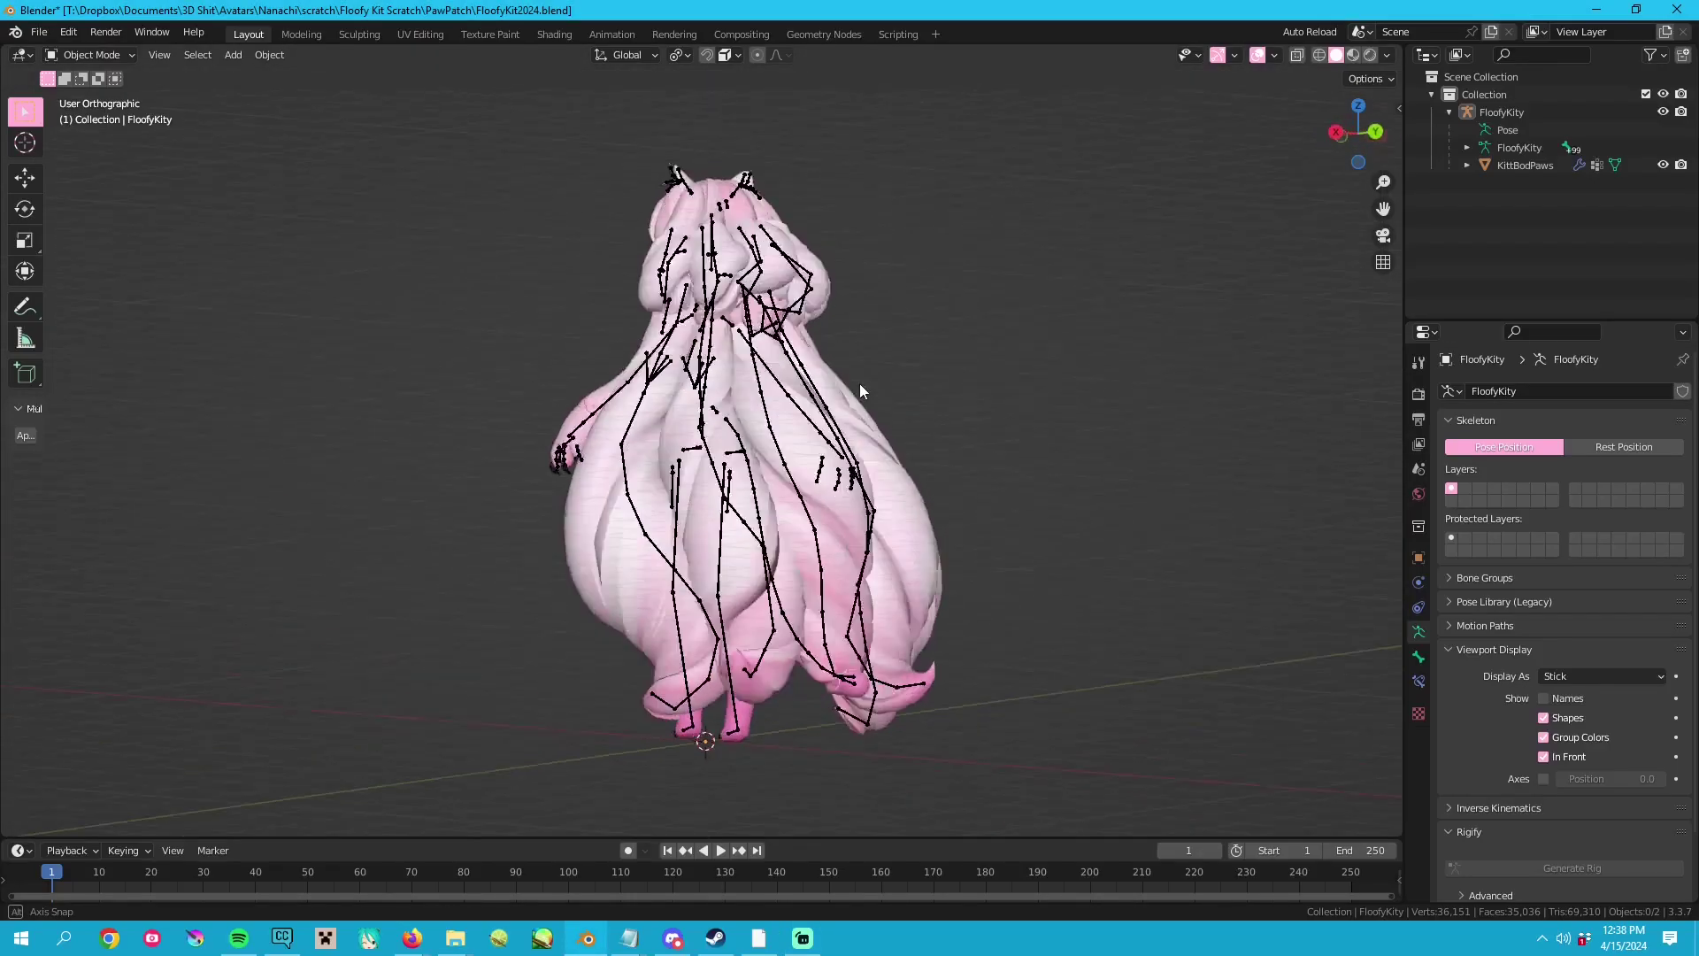
pyautogui.moveTo(862, 390); pyautogui.dragTo(1221, 410)
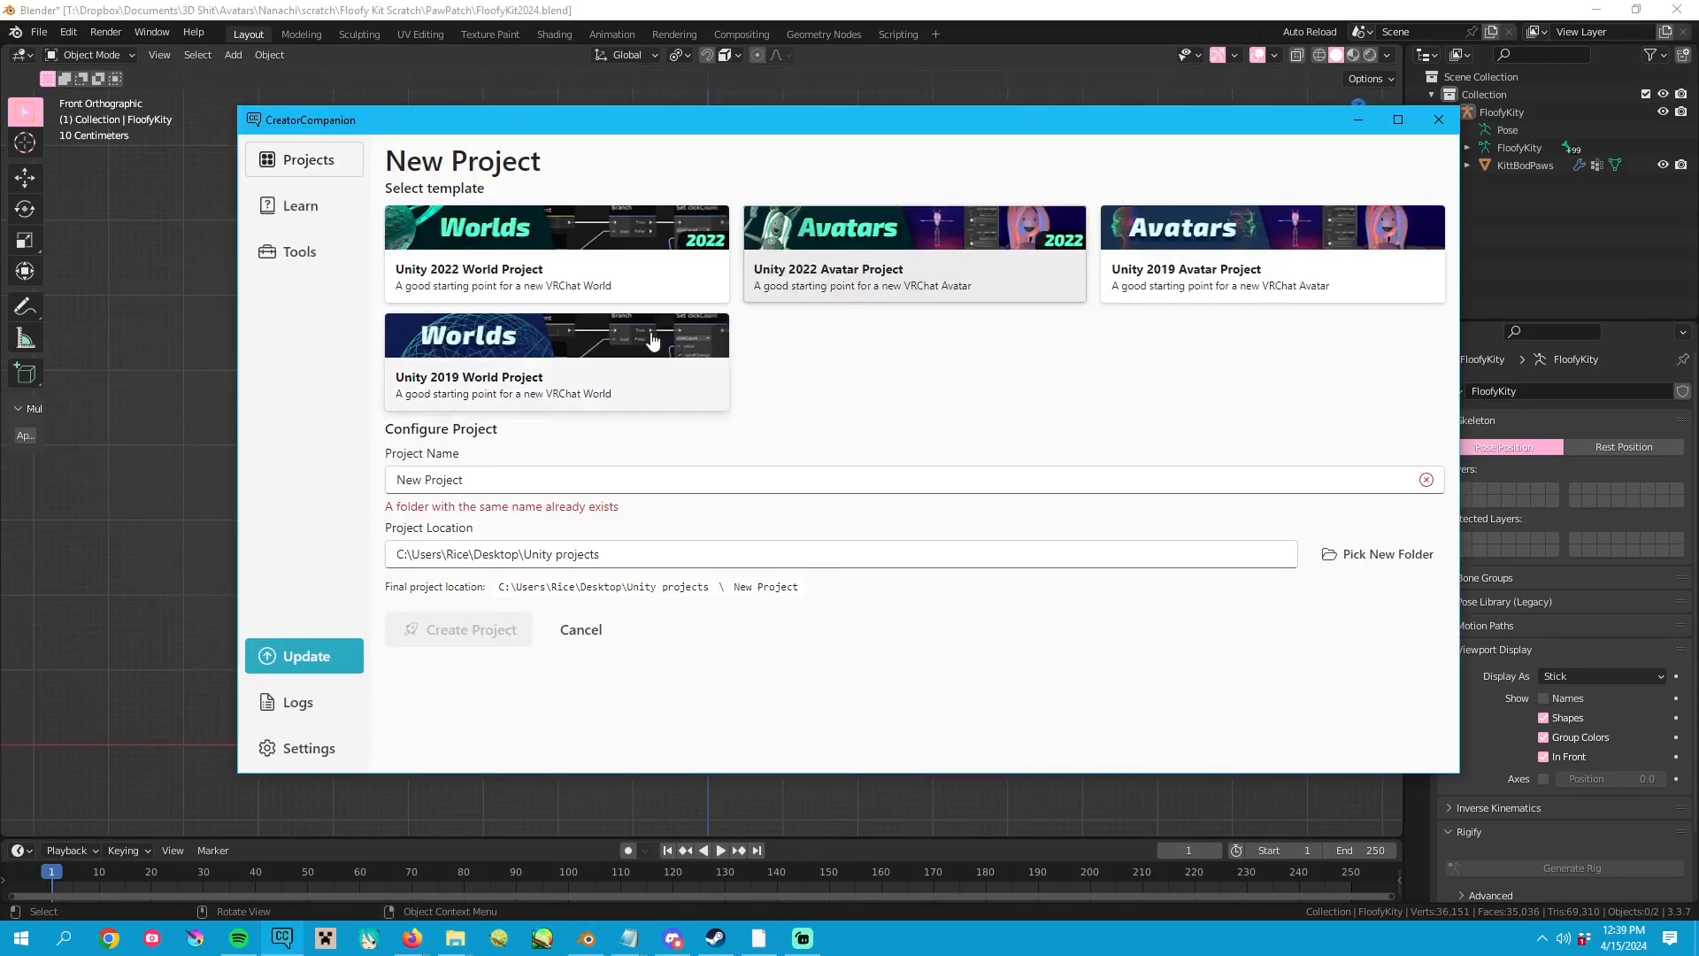
# Step: Create the avatar project 'Tutorial' and open it in Unity
pyautogui.write('Tutorial')
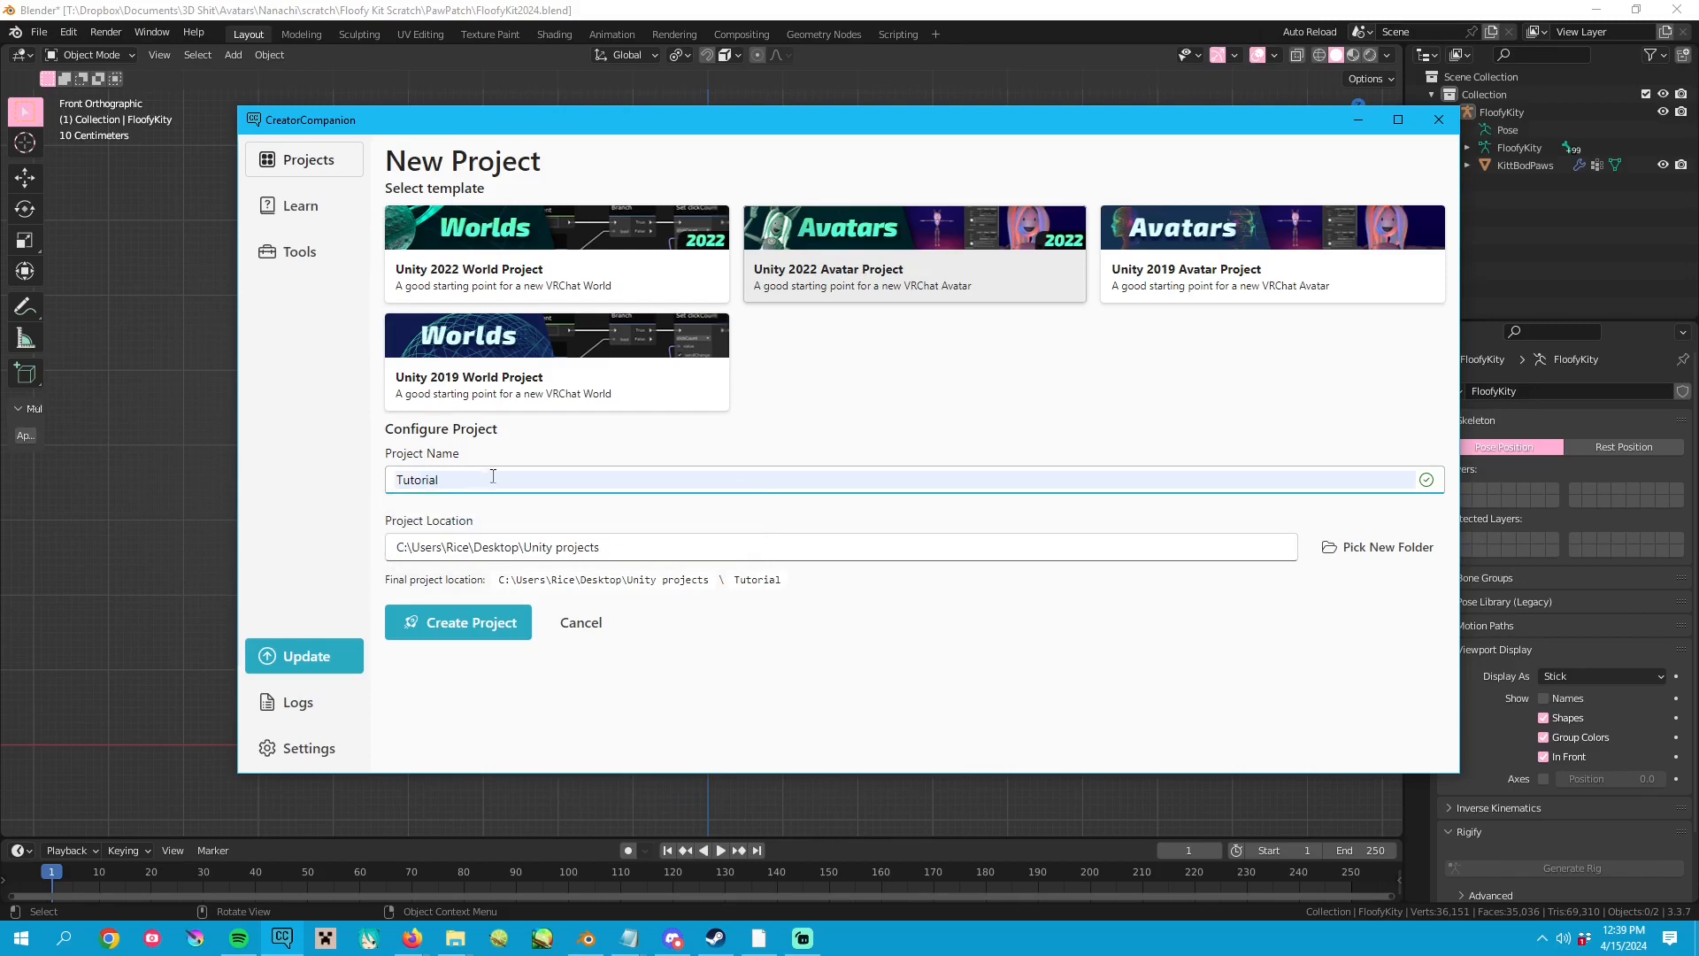
pyautogui.click(458, 622)
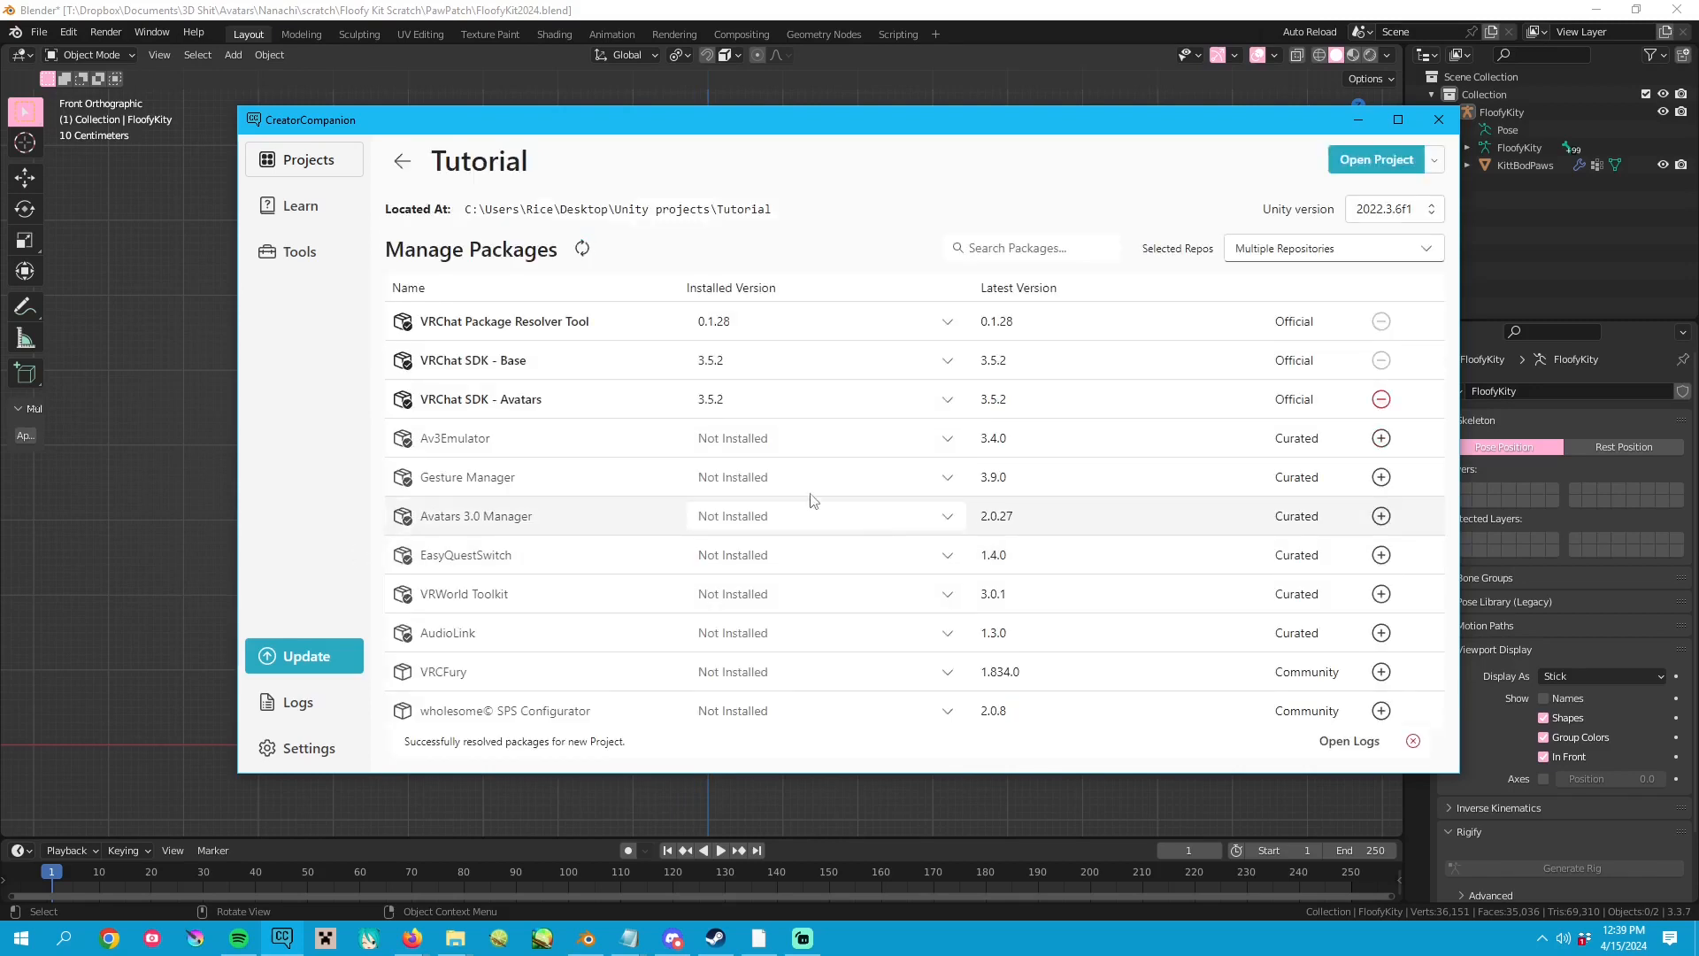
pyautogui.click(1413, 741)
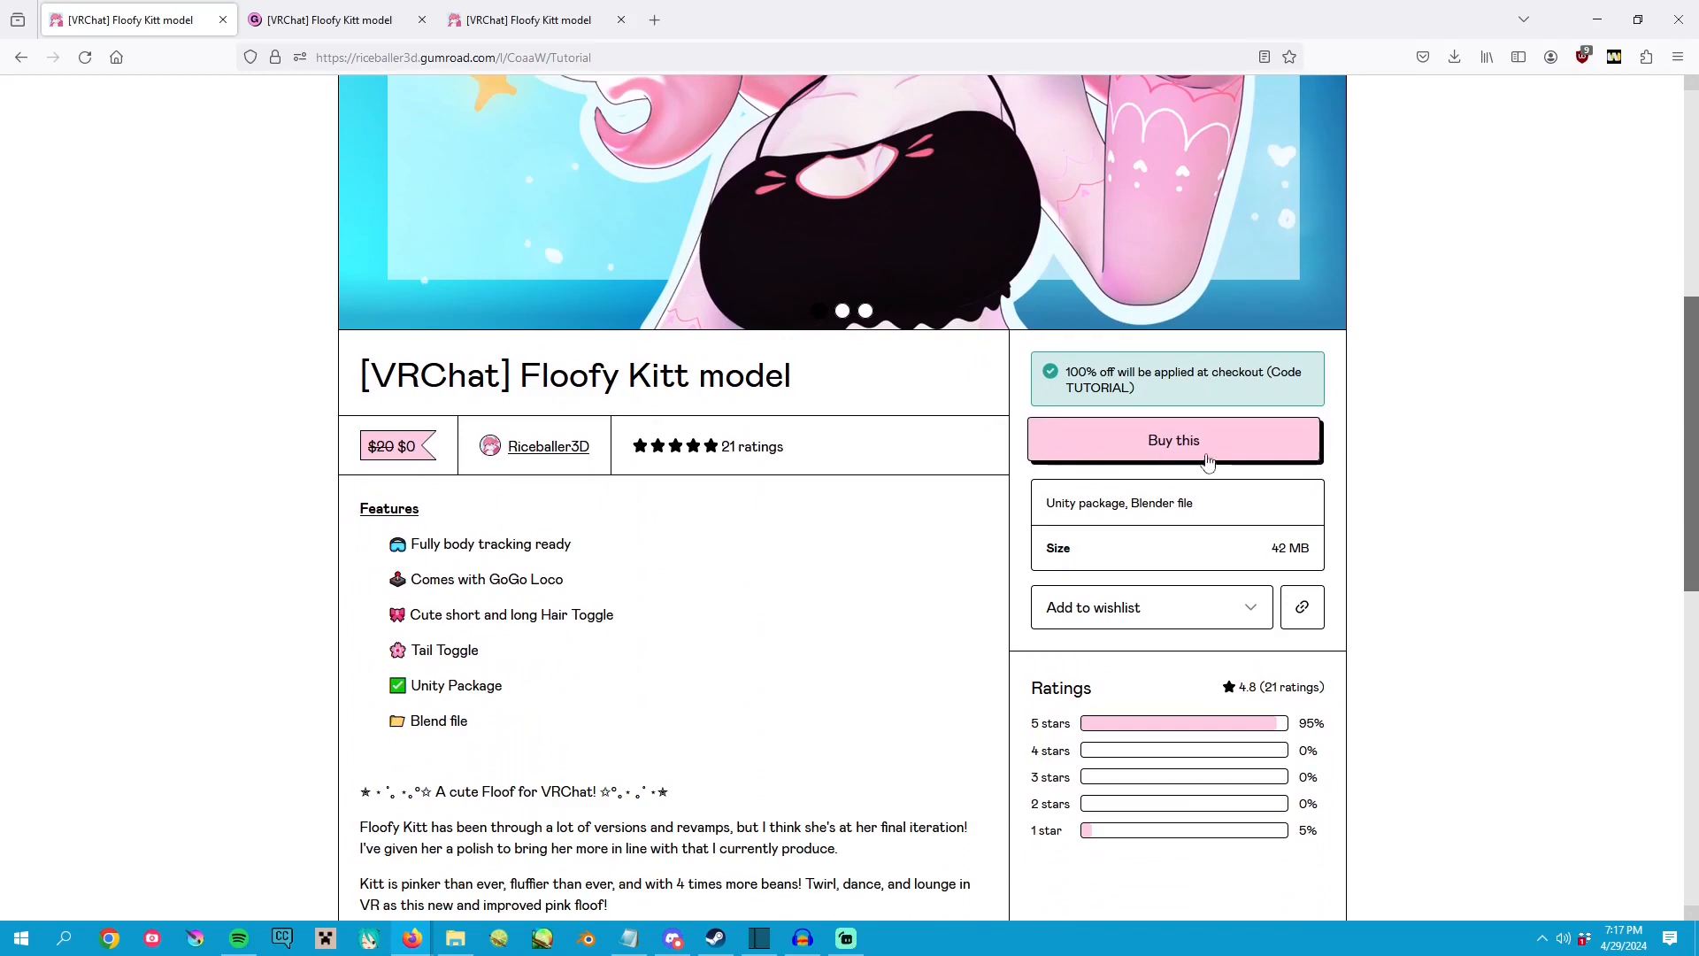
pyautogui.moveTo(1202, 462)
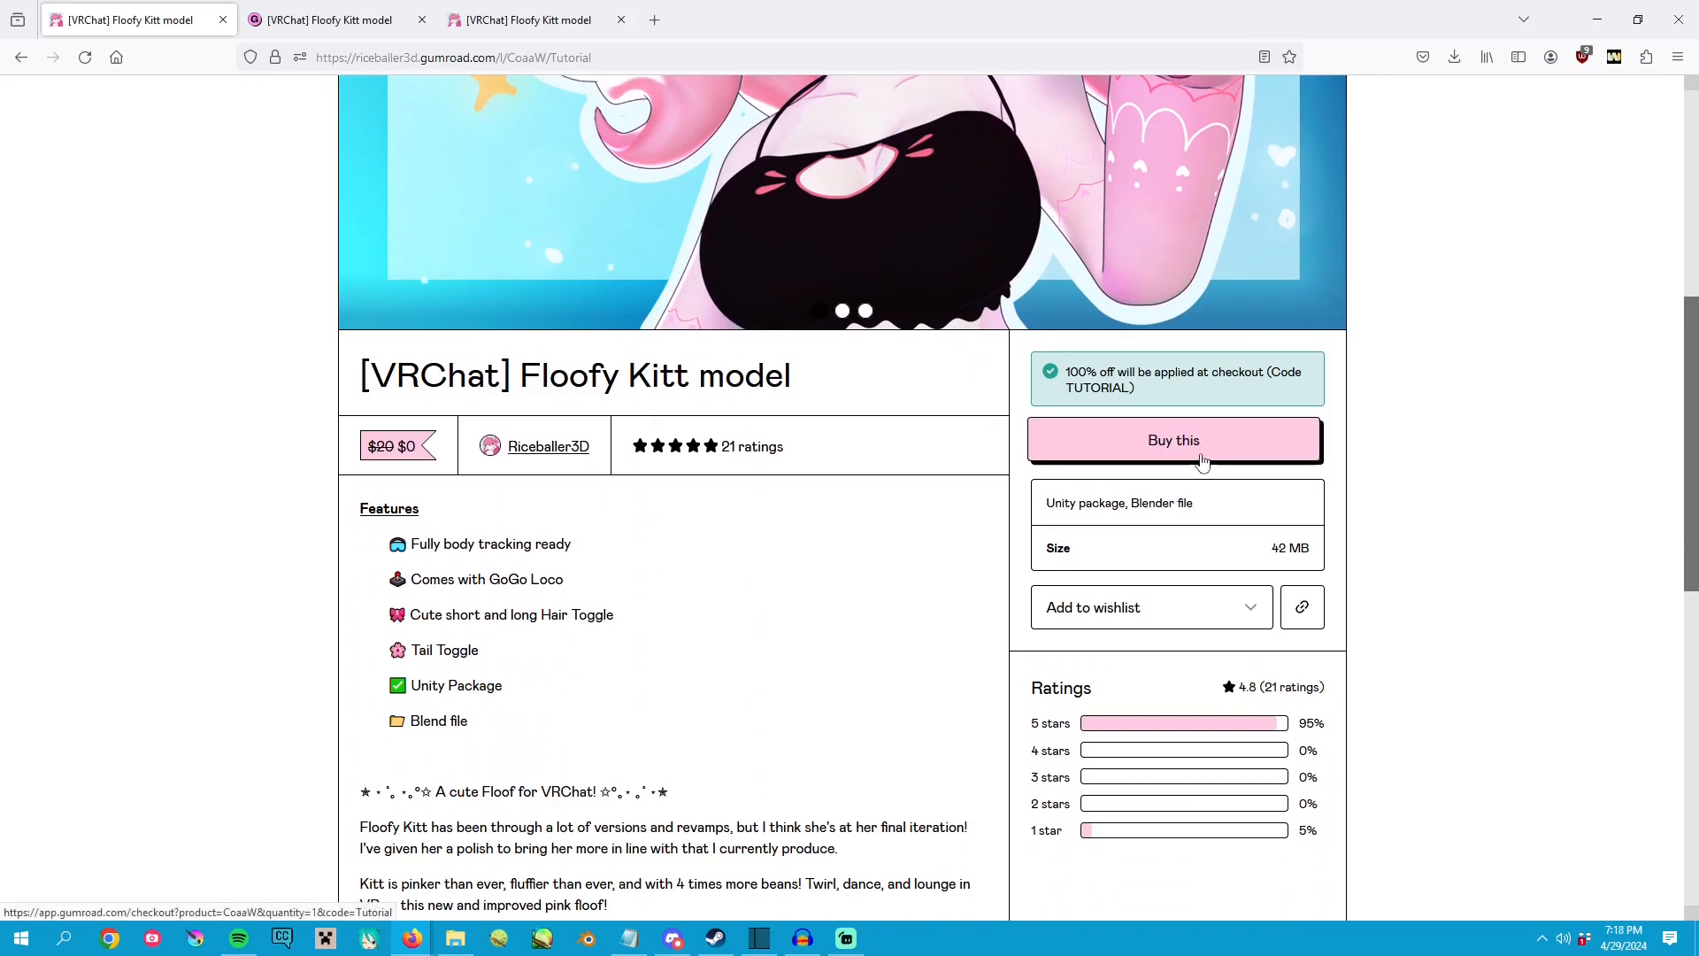
pyautogui.scroll(-3)
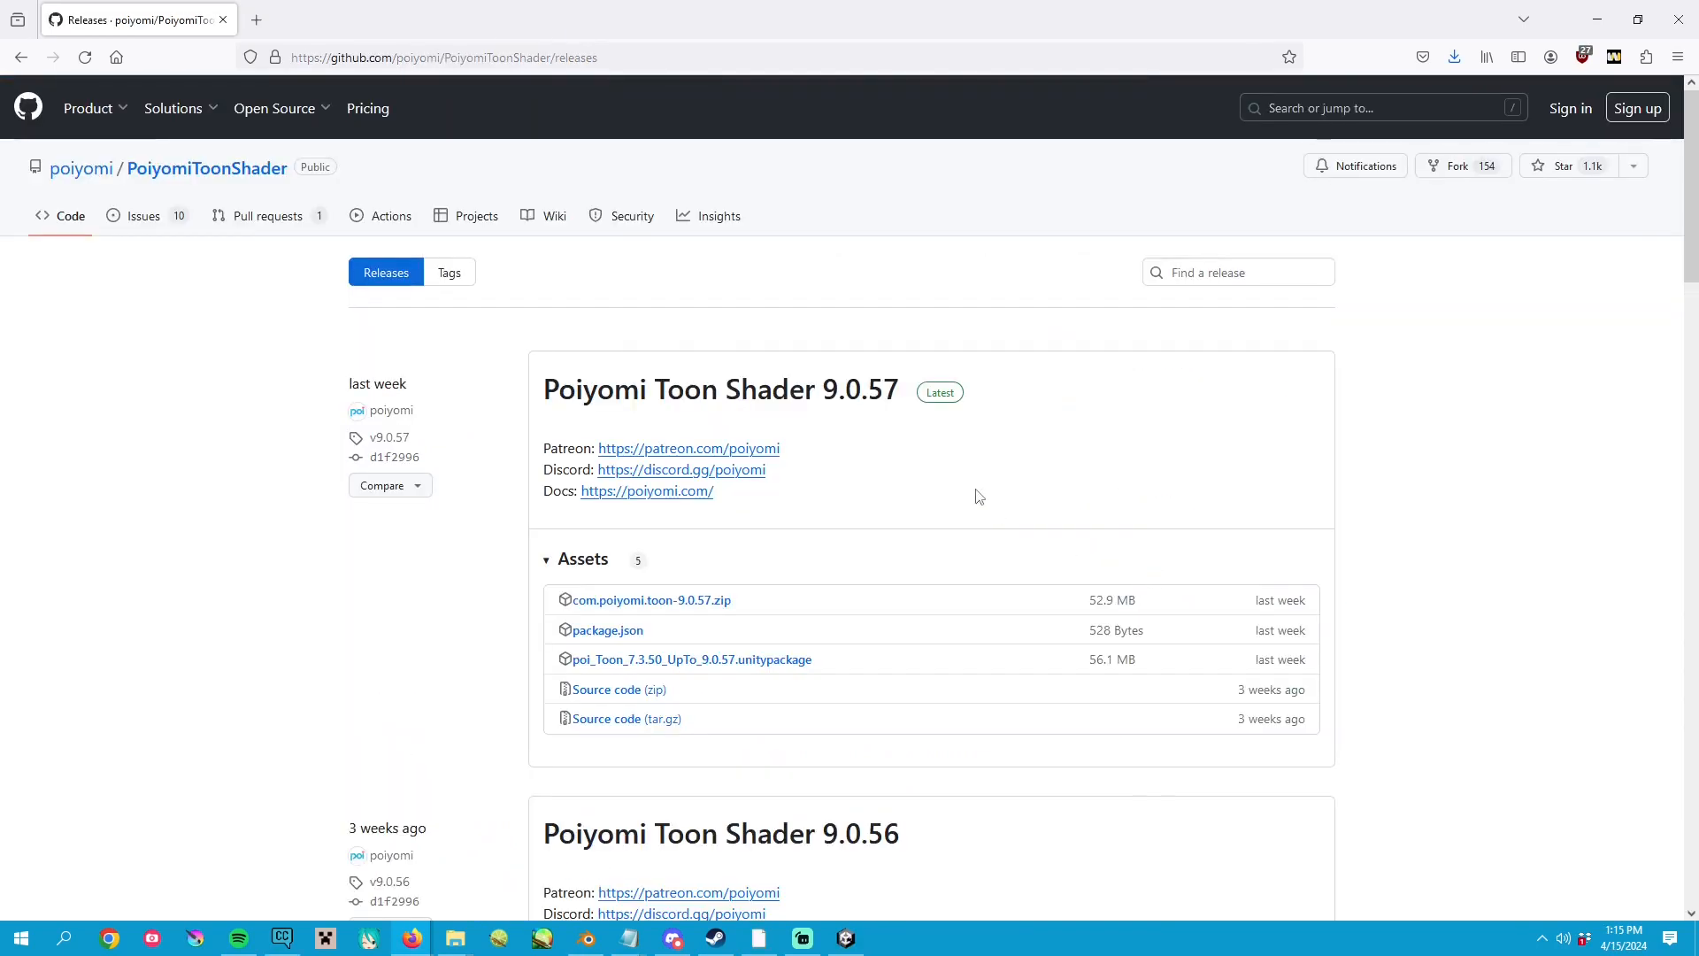
pyautogui.scroll(-3)
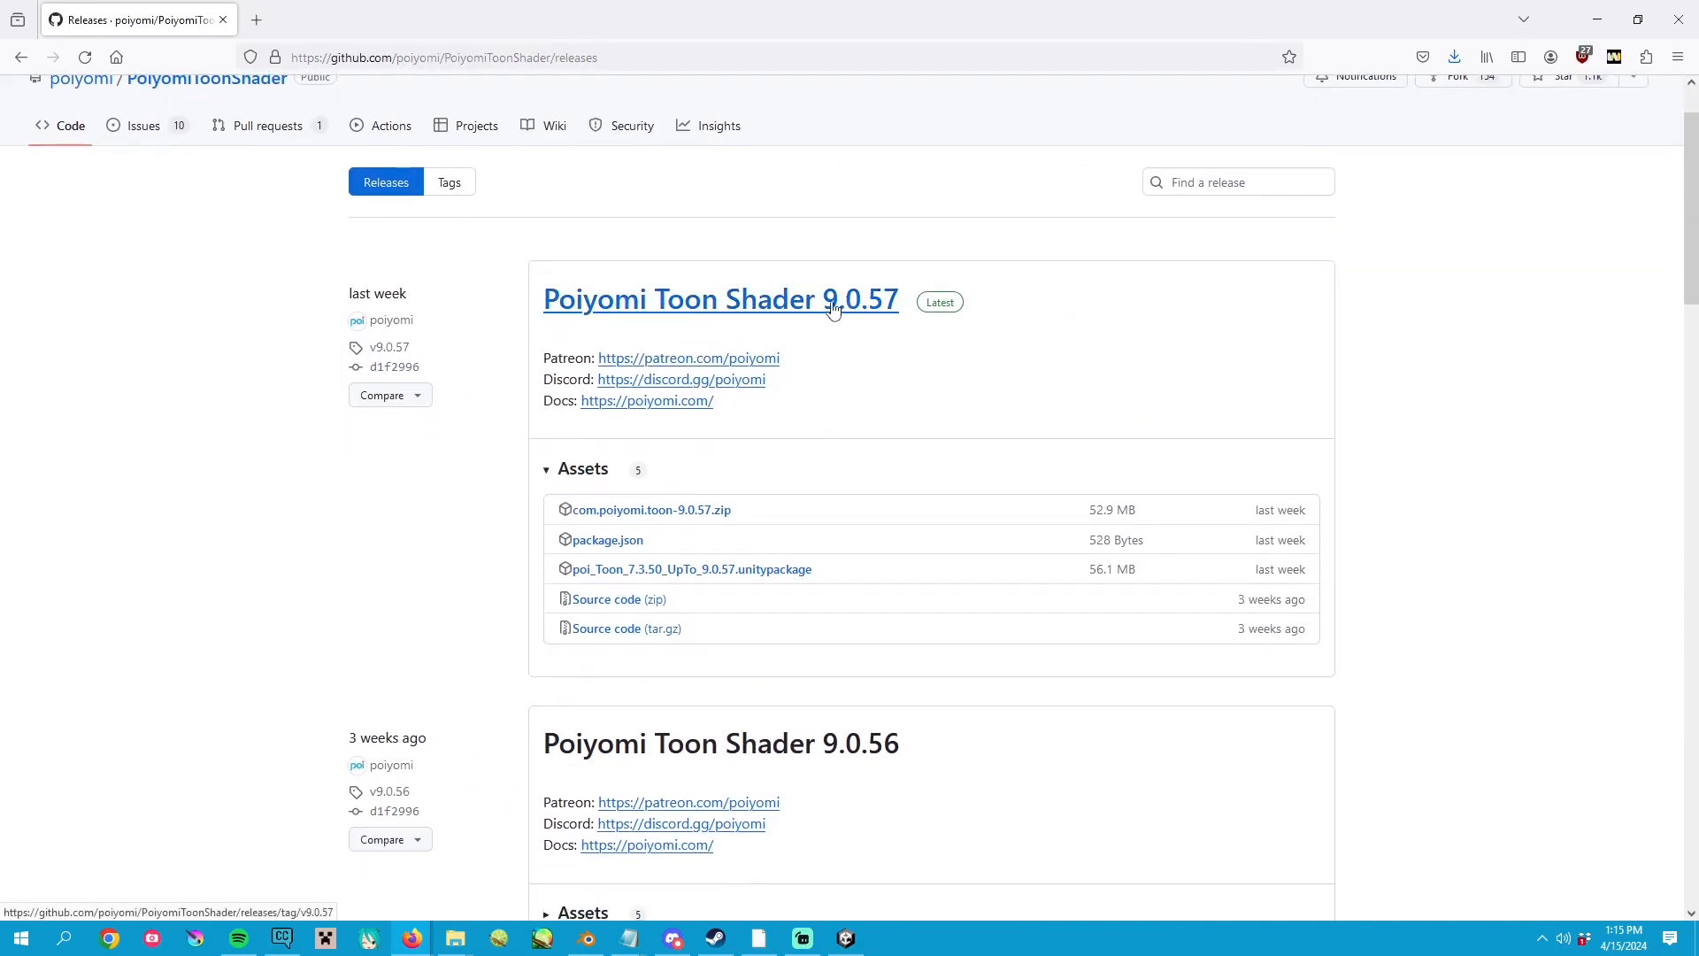
pyautogui.moveTo(859, 671)
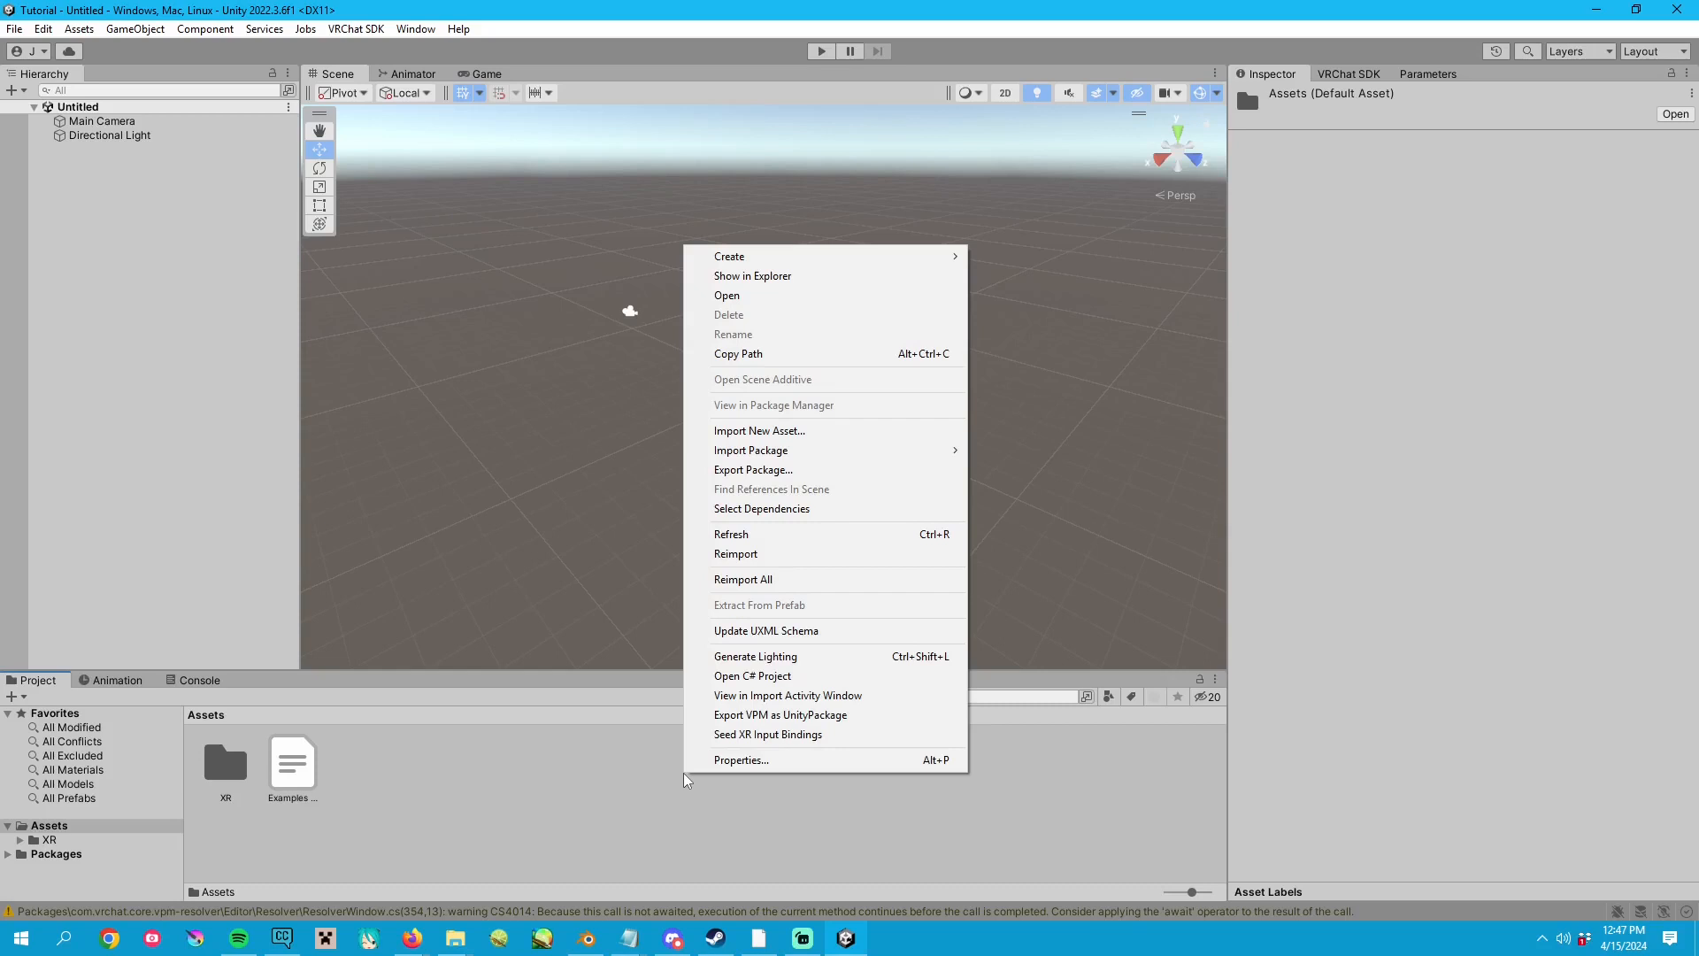
pyautogui.moveTo(751, 450)
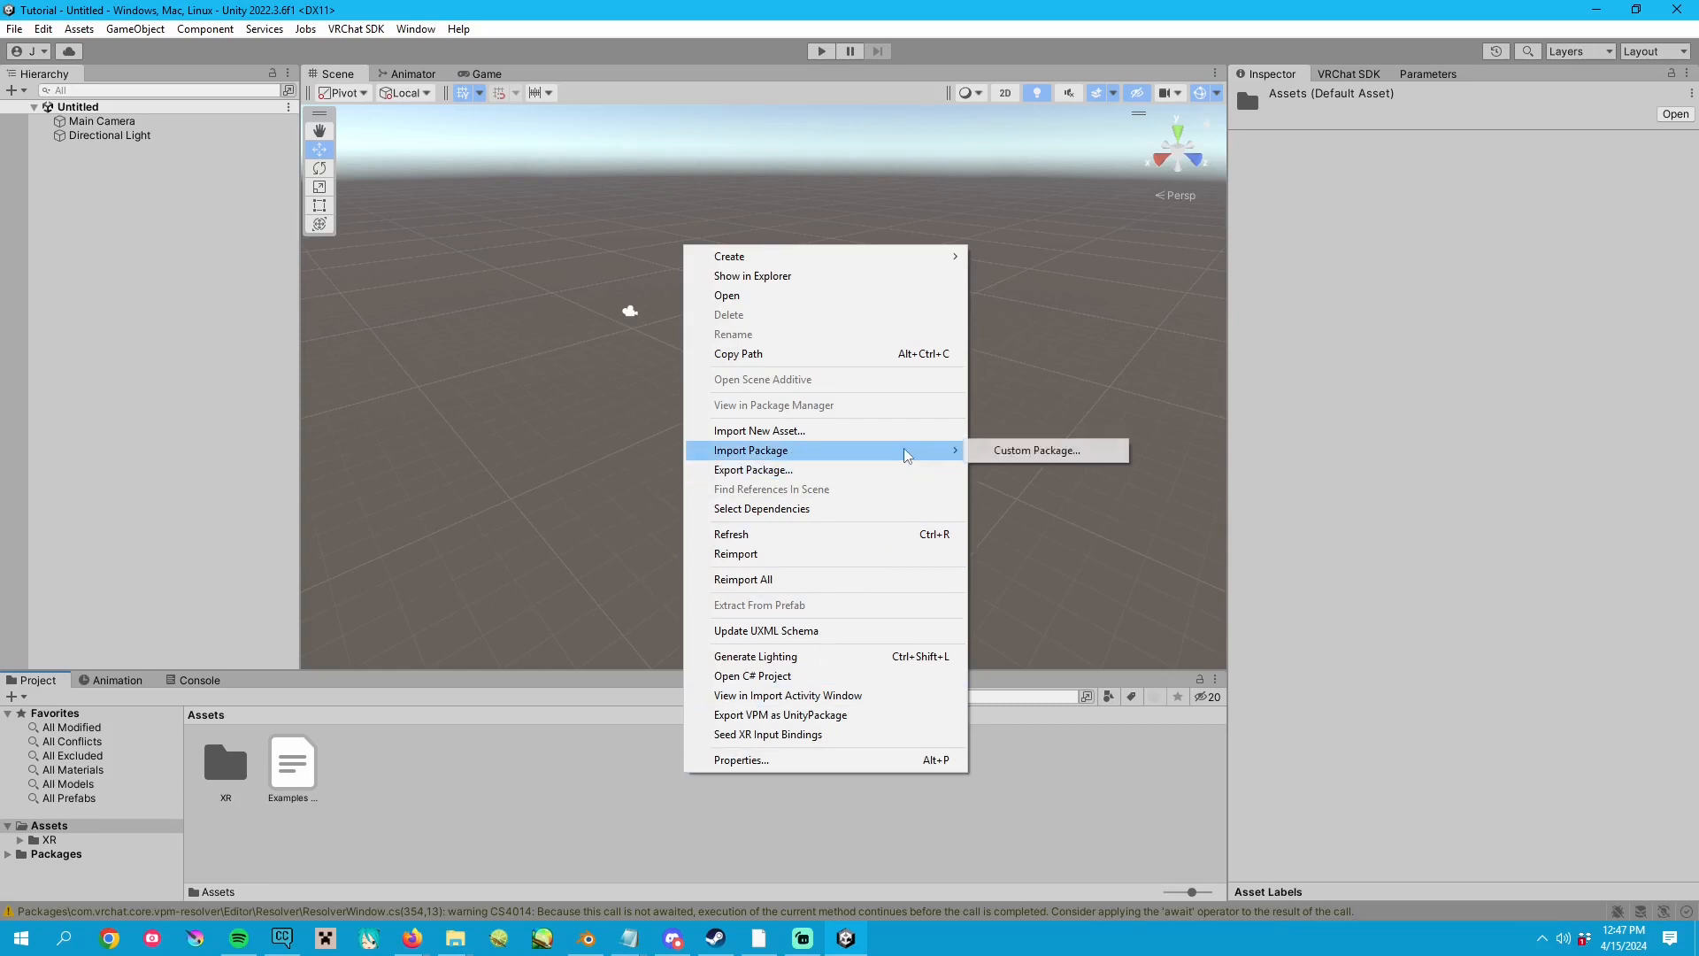
pyautogui.moveTo(1180, 442)
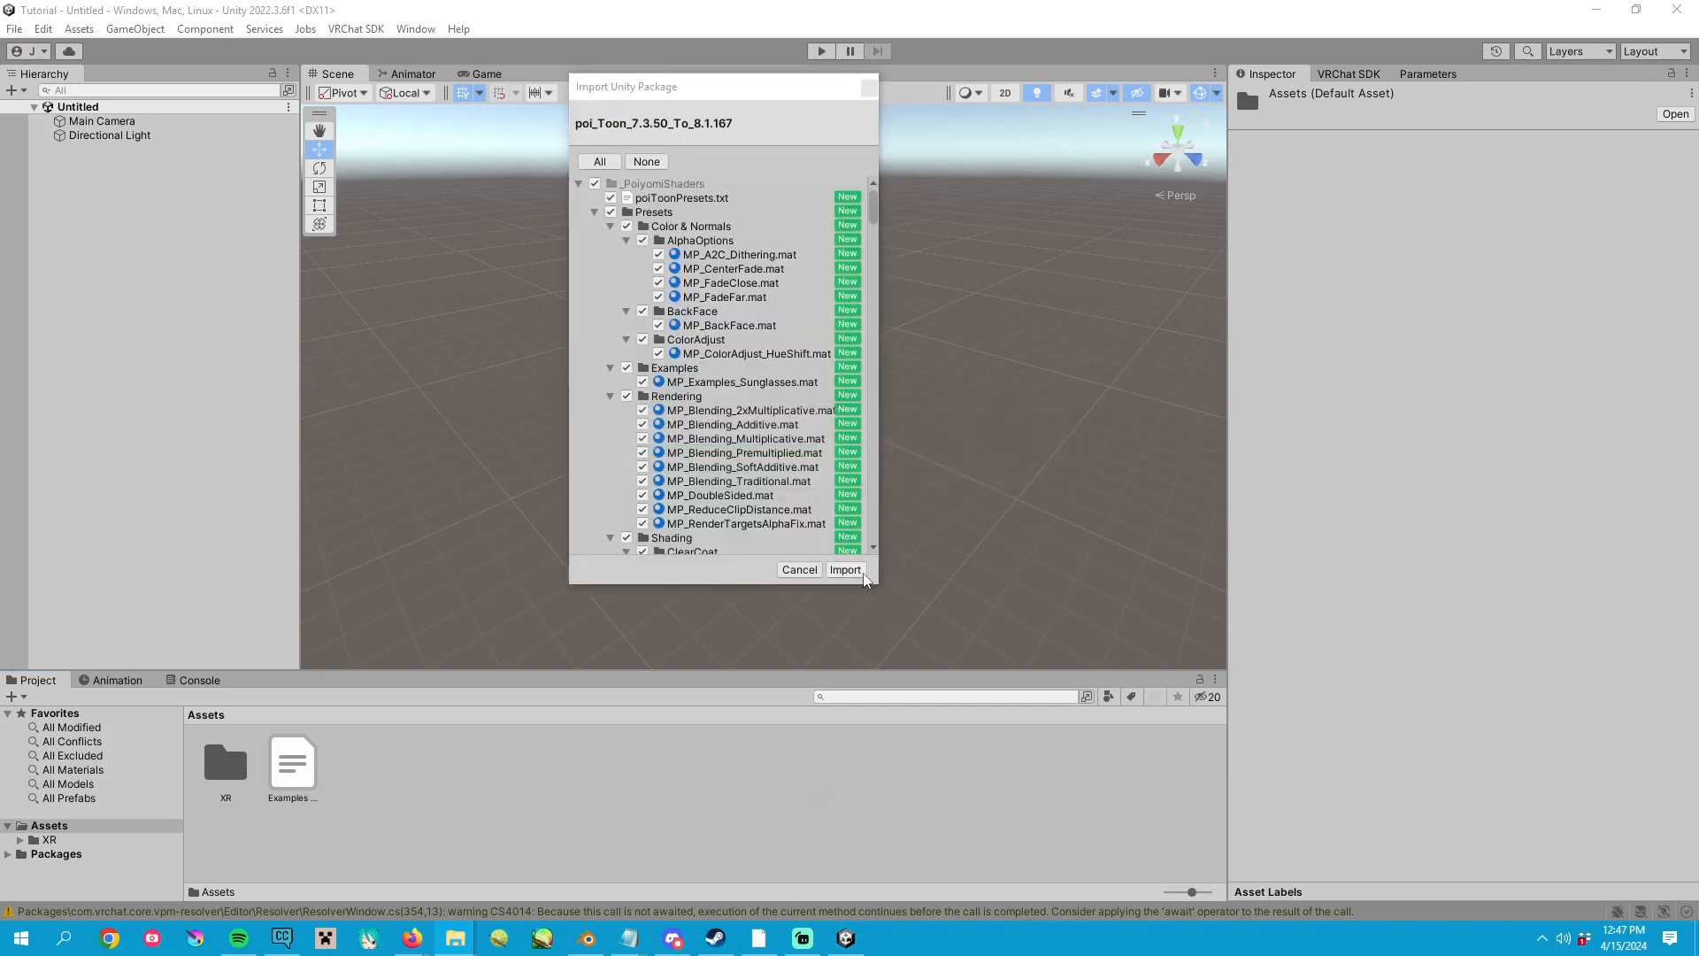
# Step: Import all files of the poi_Toon shader package into Assets
pyautogui.click(845, 569)
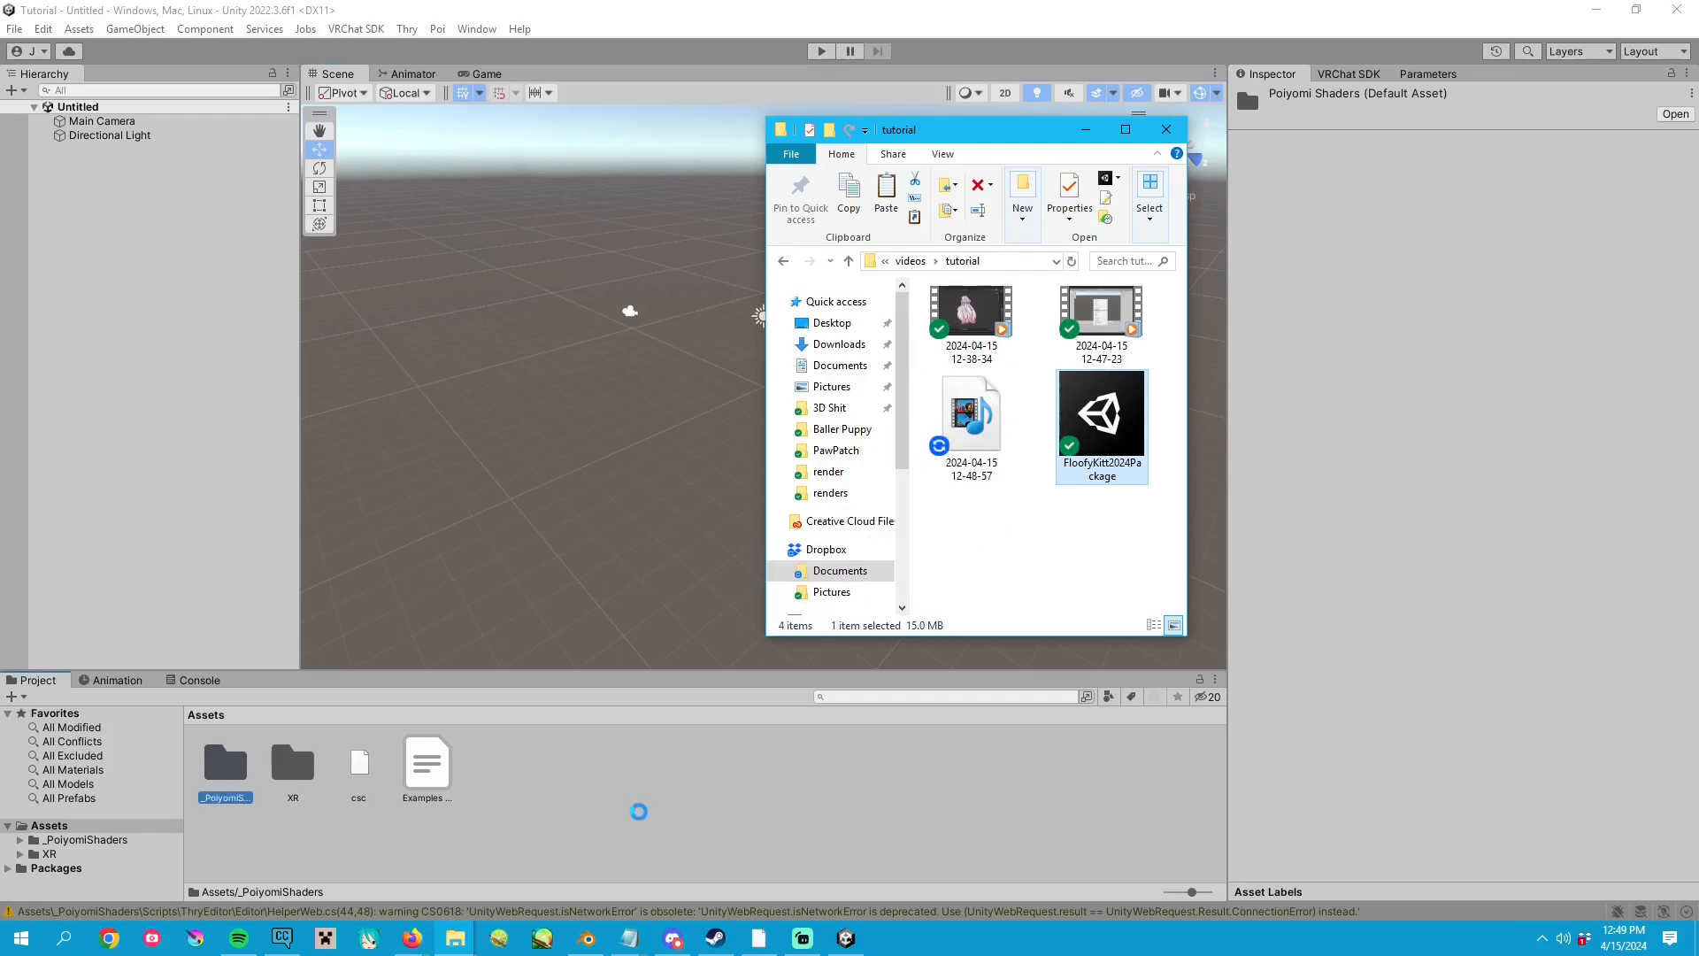
# Step: Import all contents of FloofyKitt2024Package into the project
pyautogui.doubleClick(1101, 413)
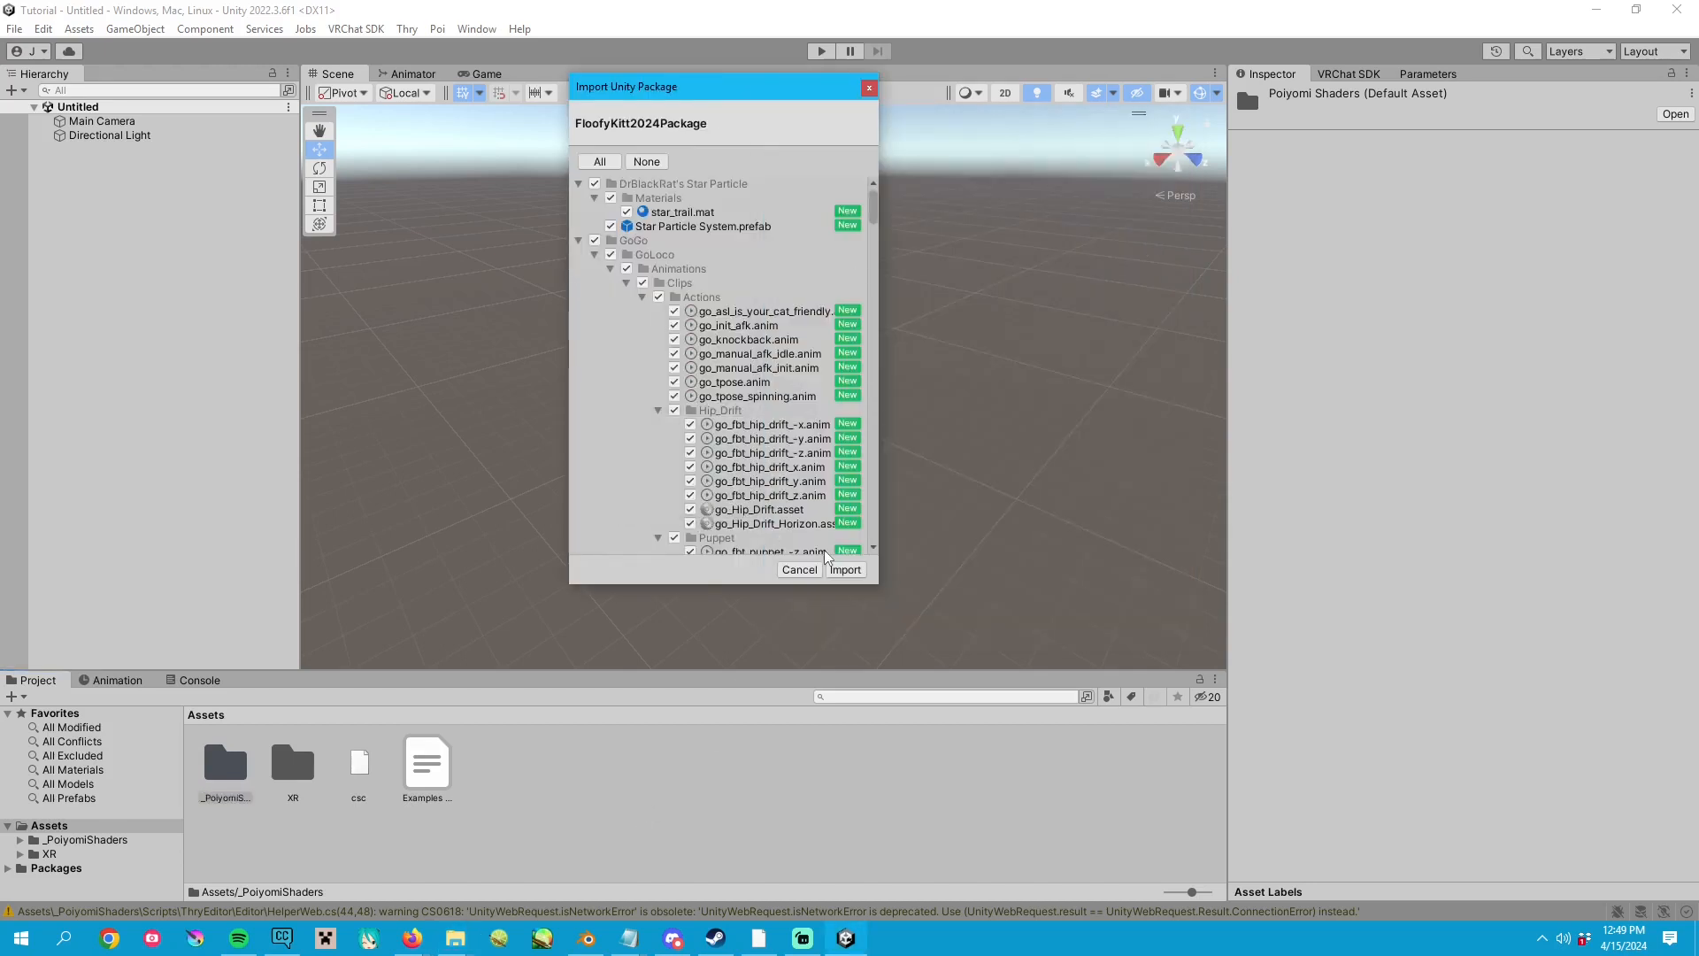
pyautogui.click(845, 569)
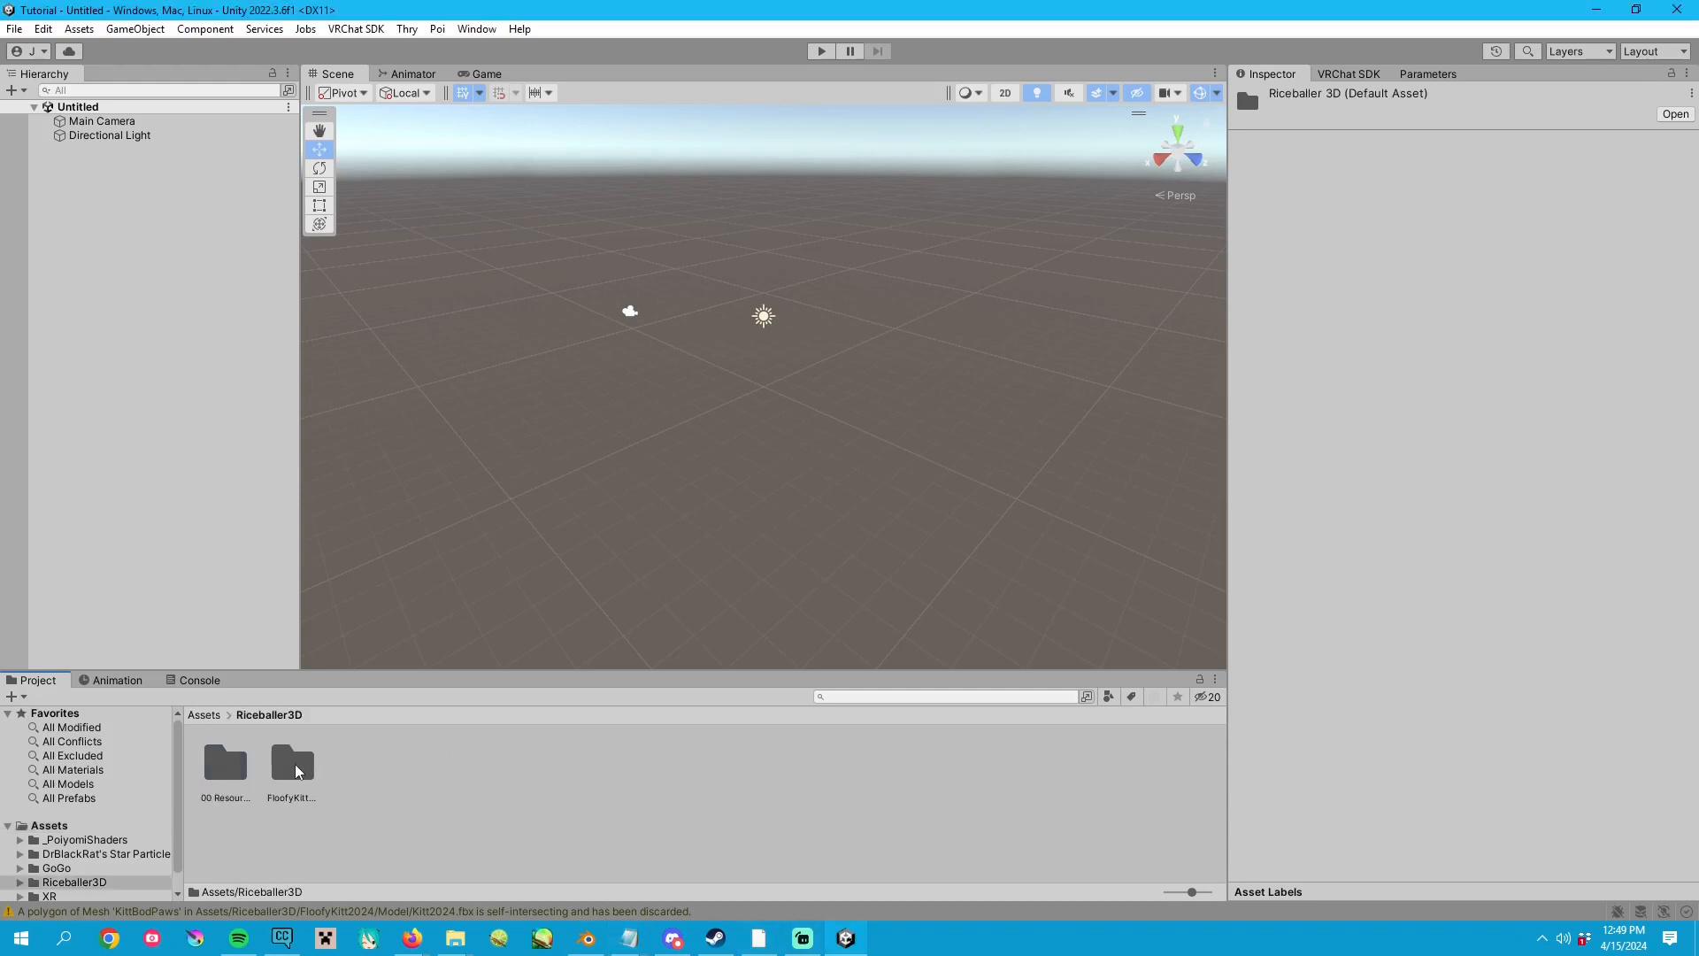
# Step: Open Riceballer3D > FloofyKitt2024 and the FloofyKitt scene with the Kitt2024 avatar
pyautogui.doubleClick(292, 761)
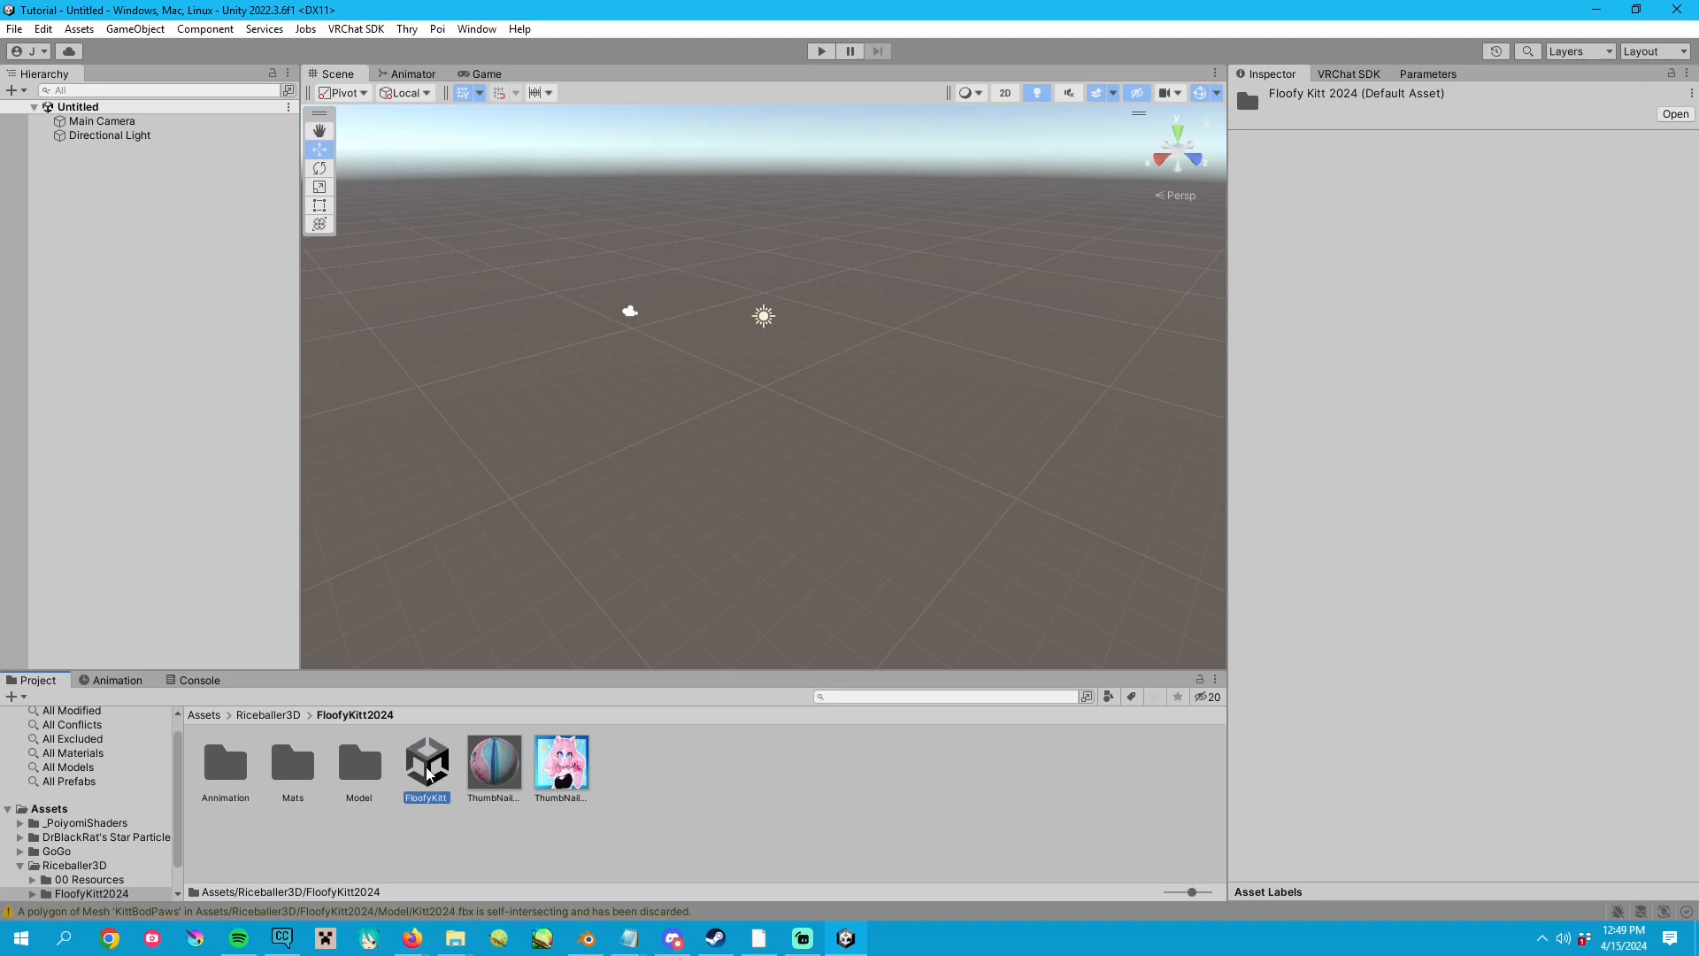
pyautogui.click(426, 763)
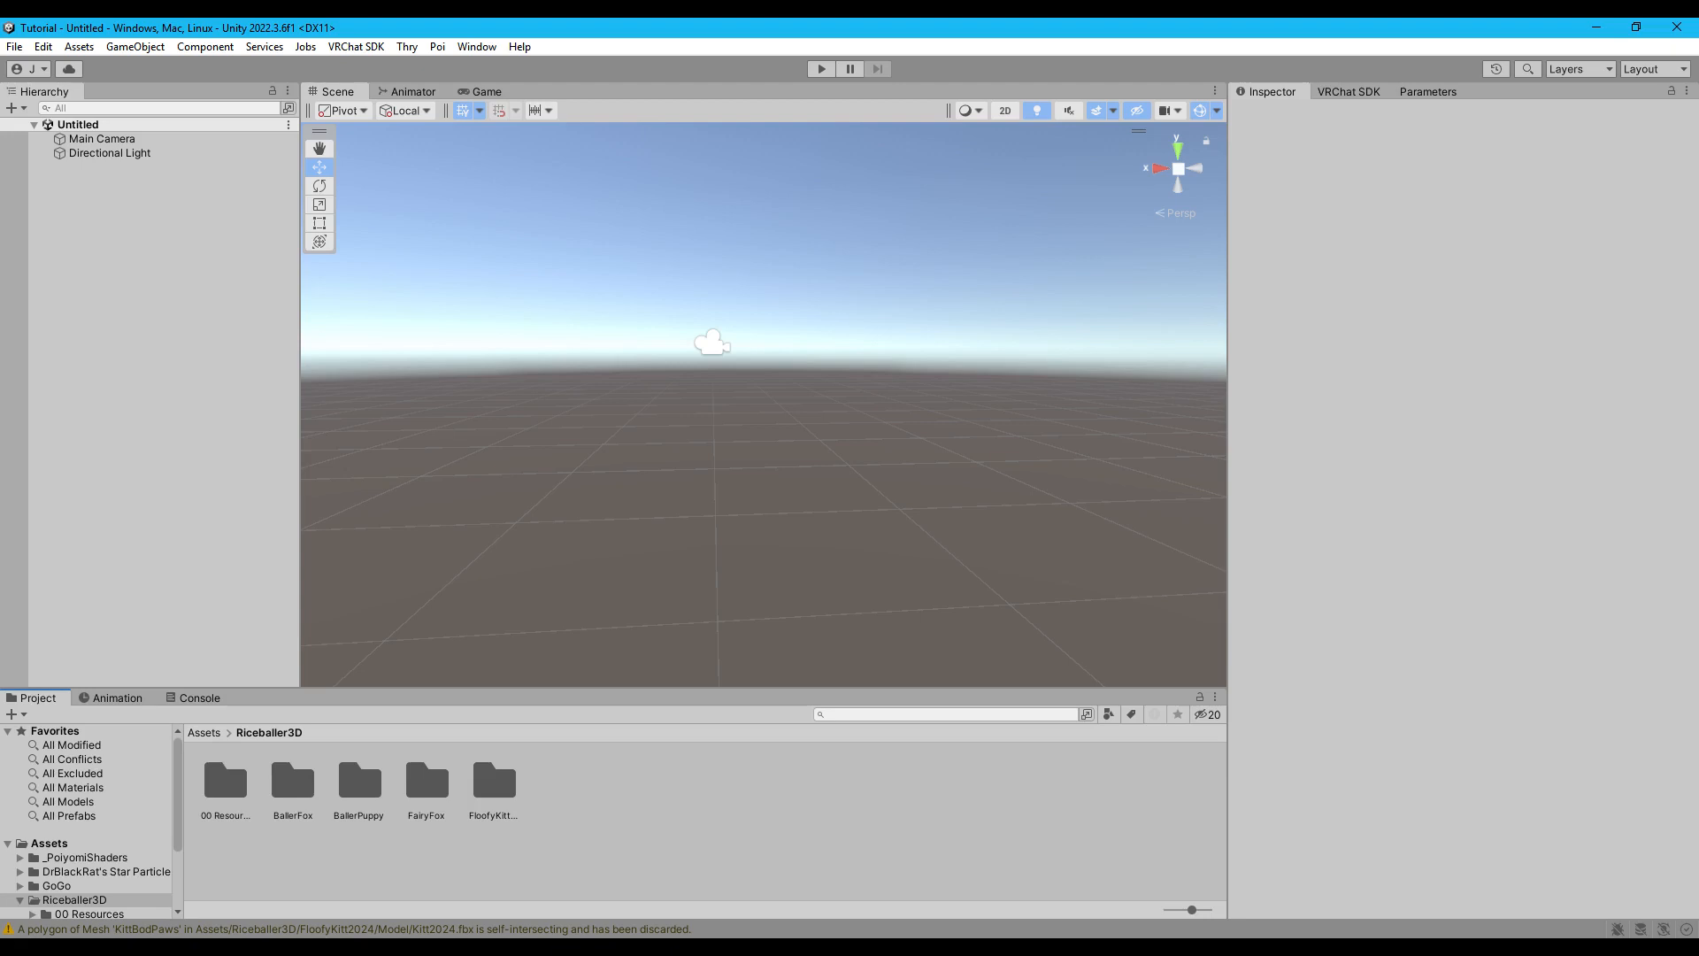
pyautogui.click(493, 783)
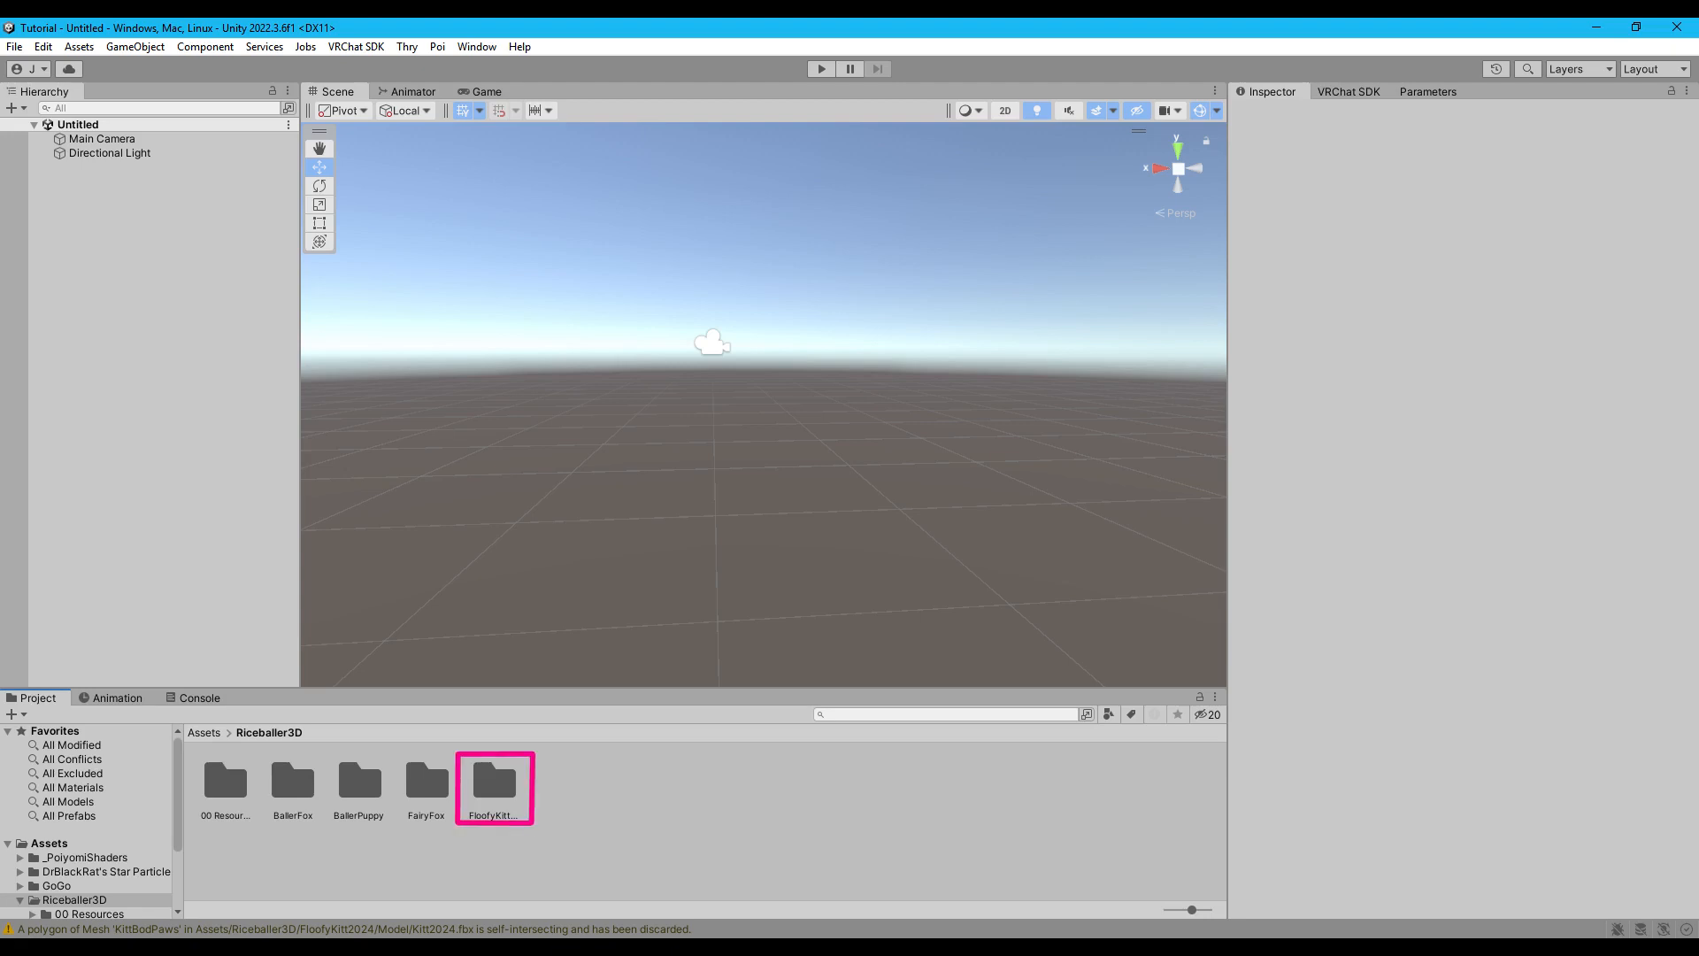
pyautogui.doubleClick(494, 779)
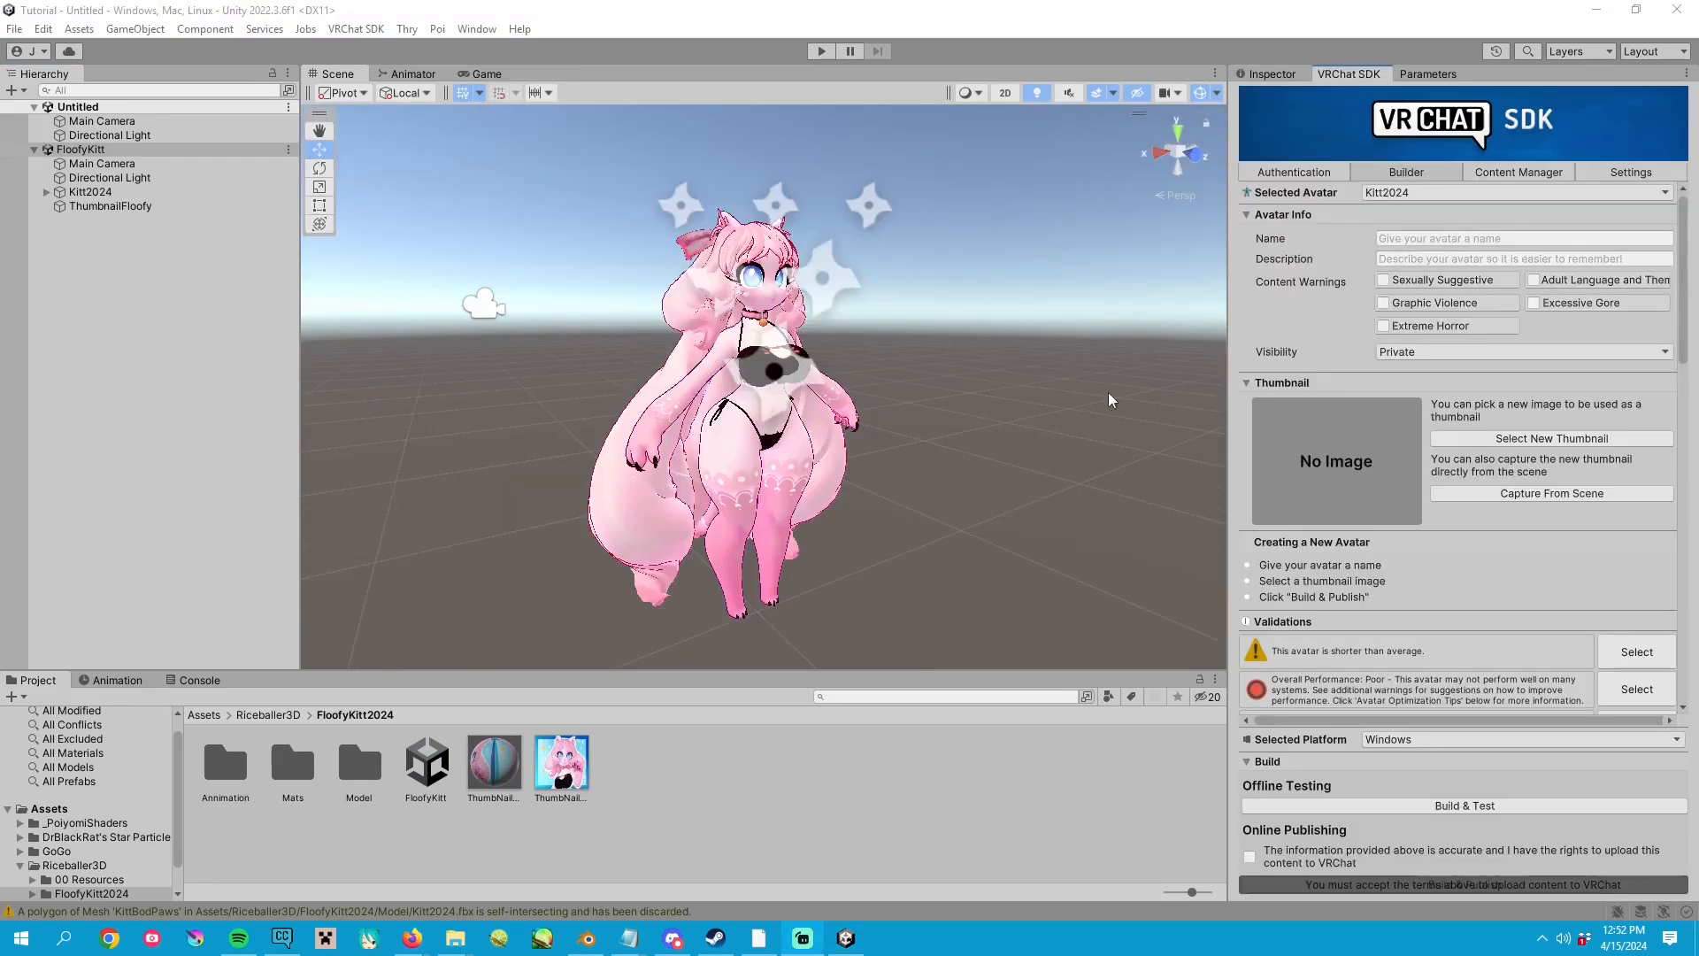
# Step: In the SDK Builder, enter name 'Tutorialupload', description 'cool avatar info!', and pick a thumbnail
pyautogui.click(356, 30)
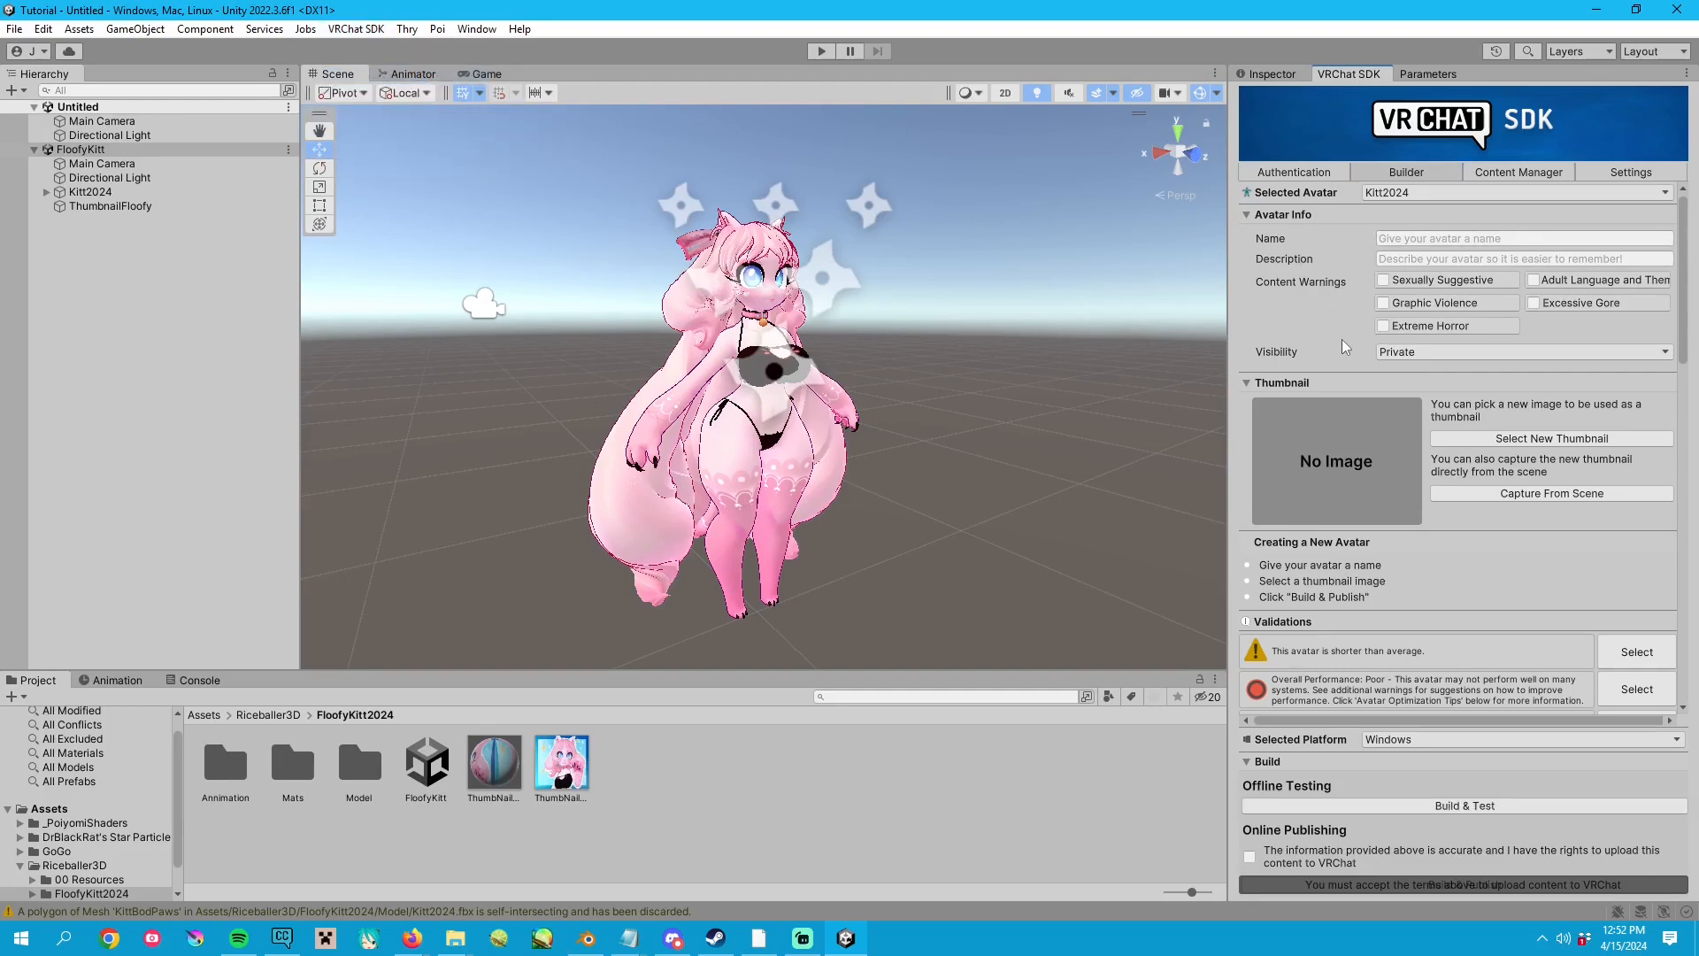
pyautogui.click(1525, 238)
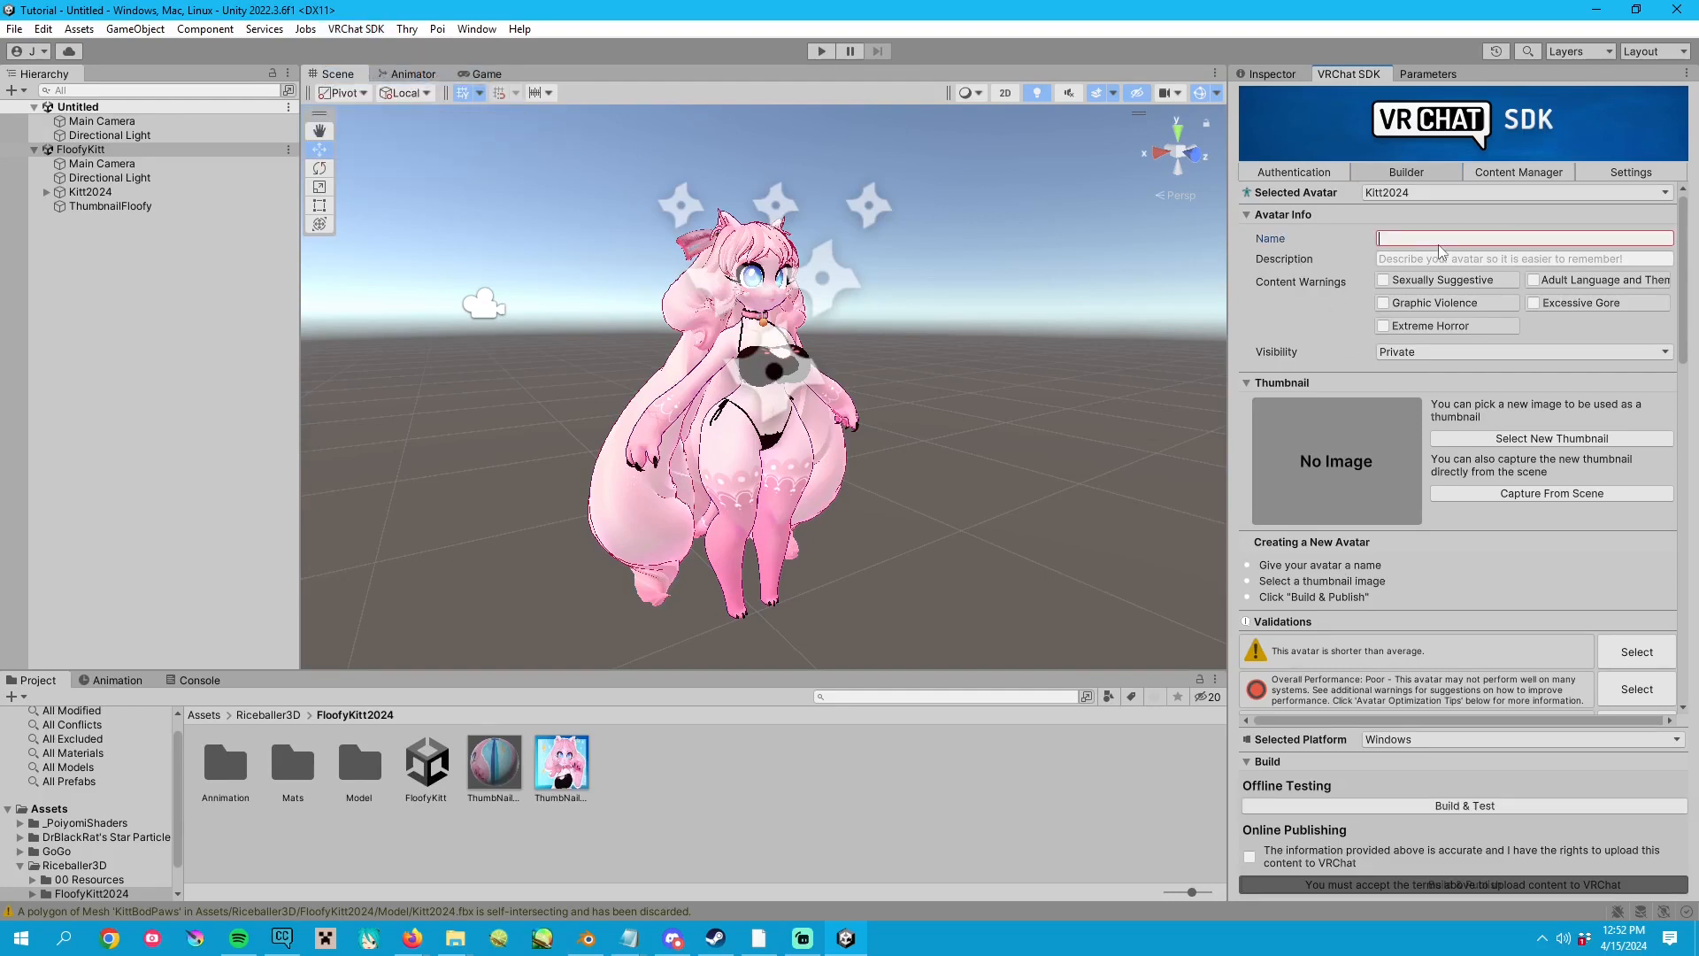
pyautogui.write('Tutorialupl')
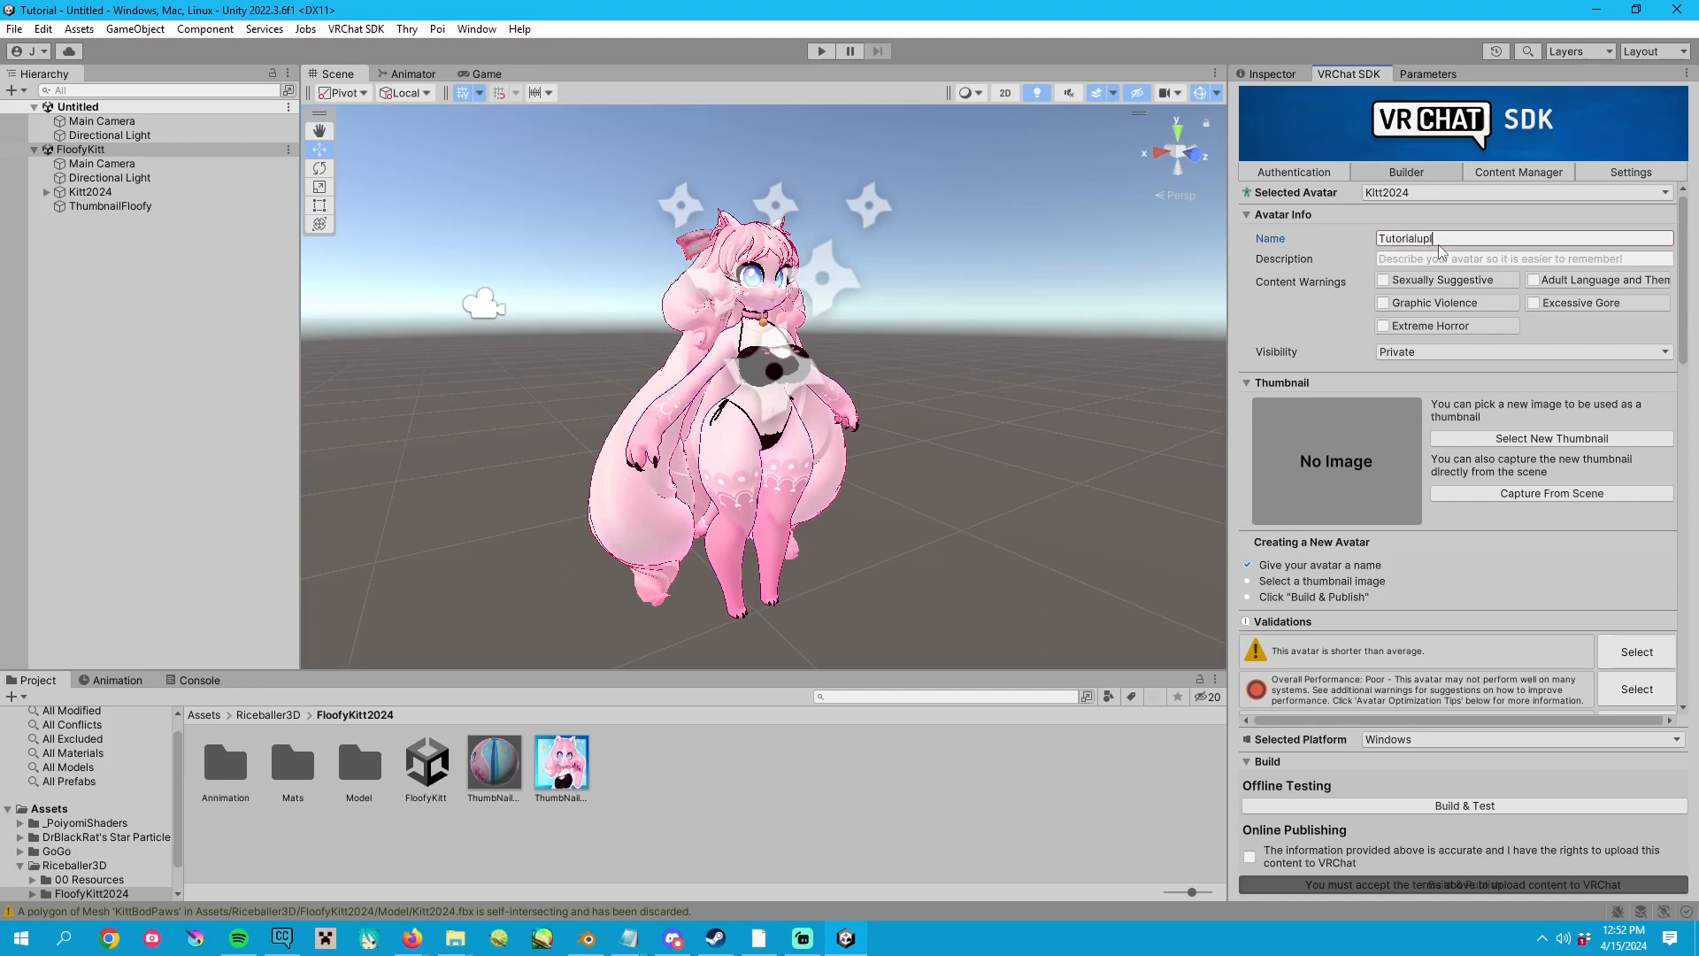
pyautogui.click(1525, 258)
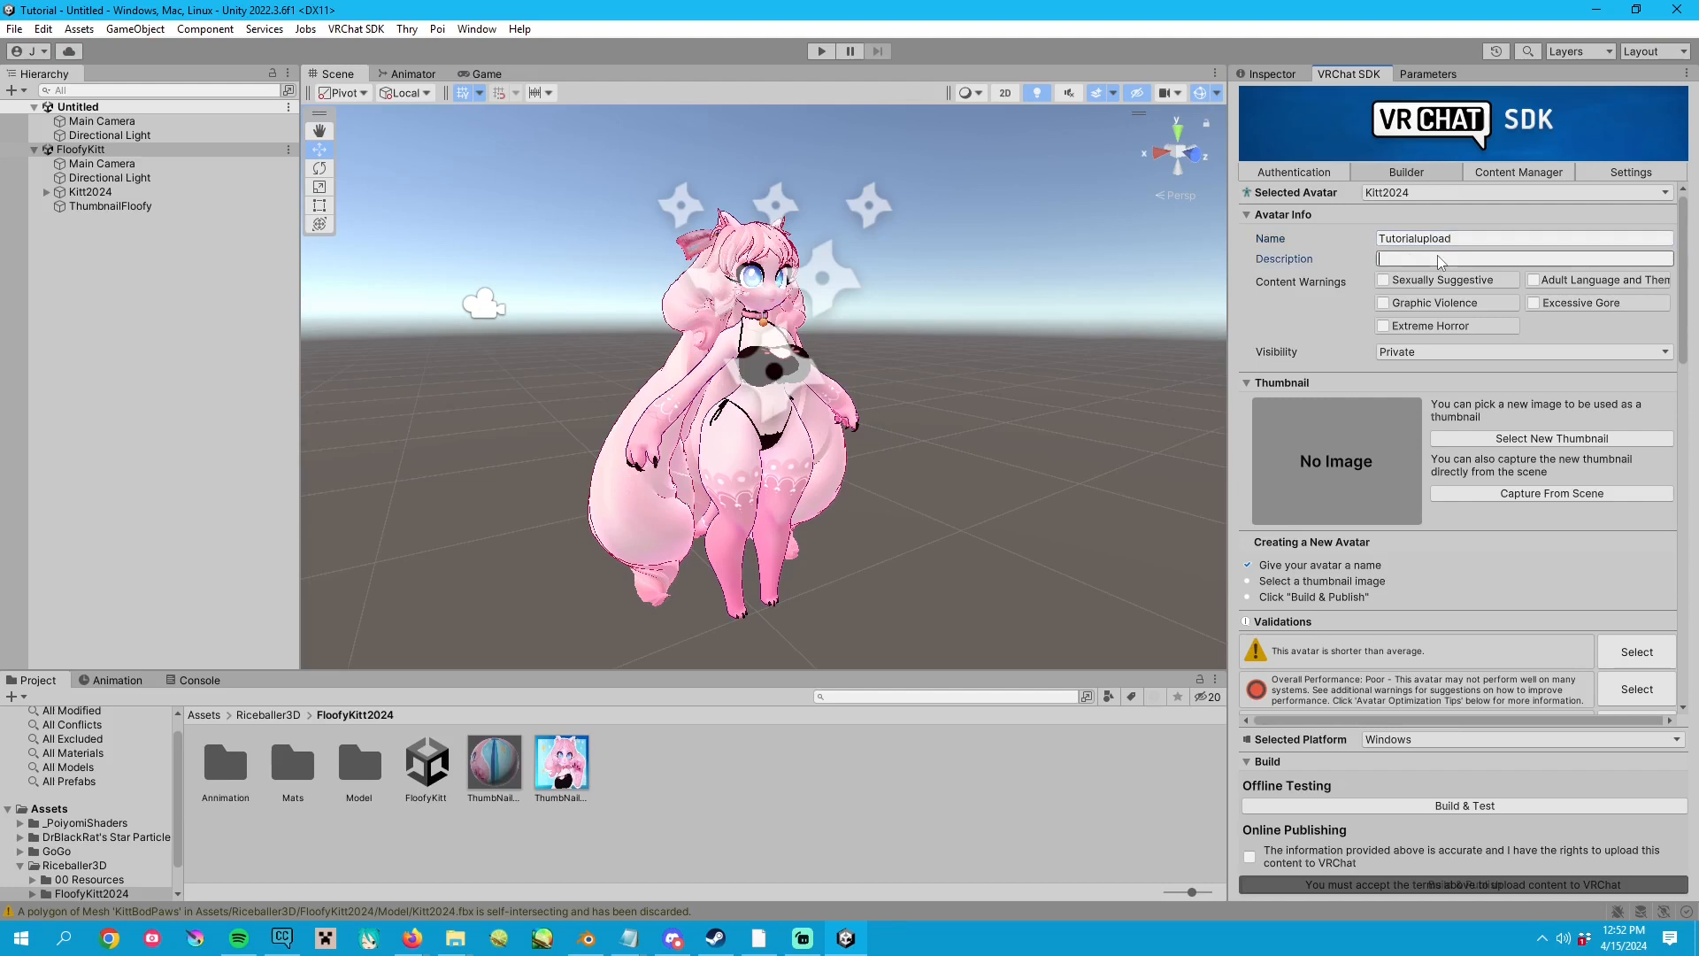
pyautogui.write('cool')
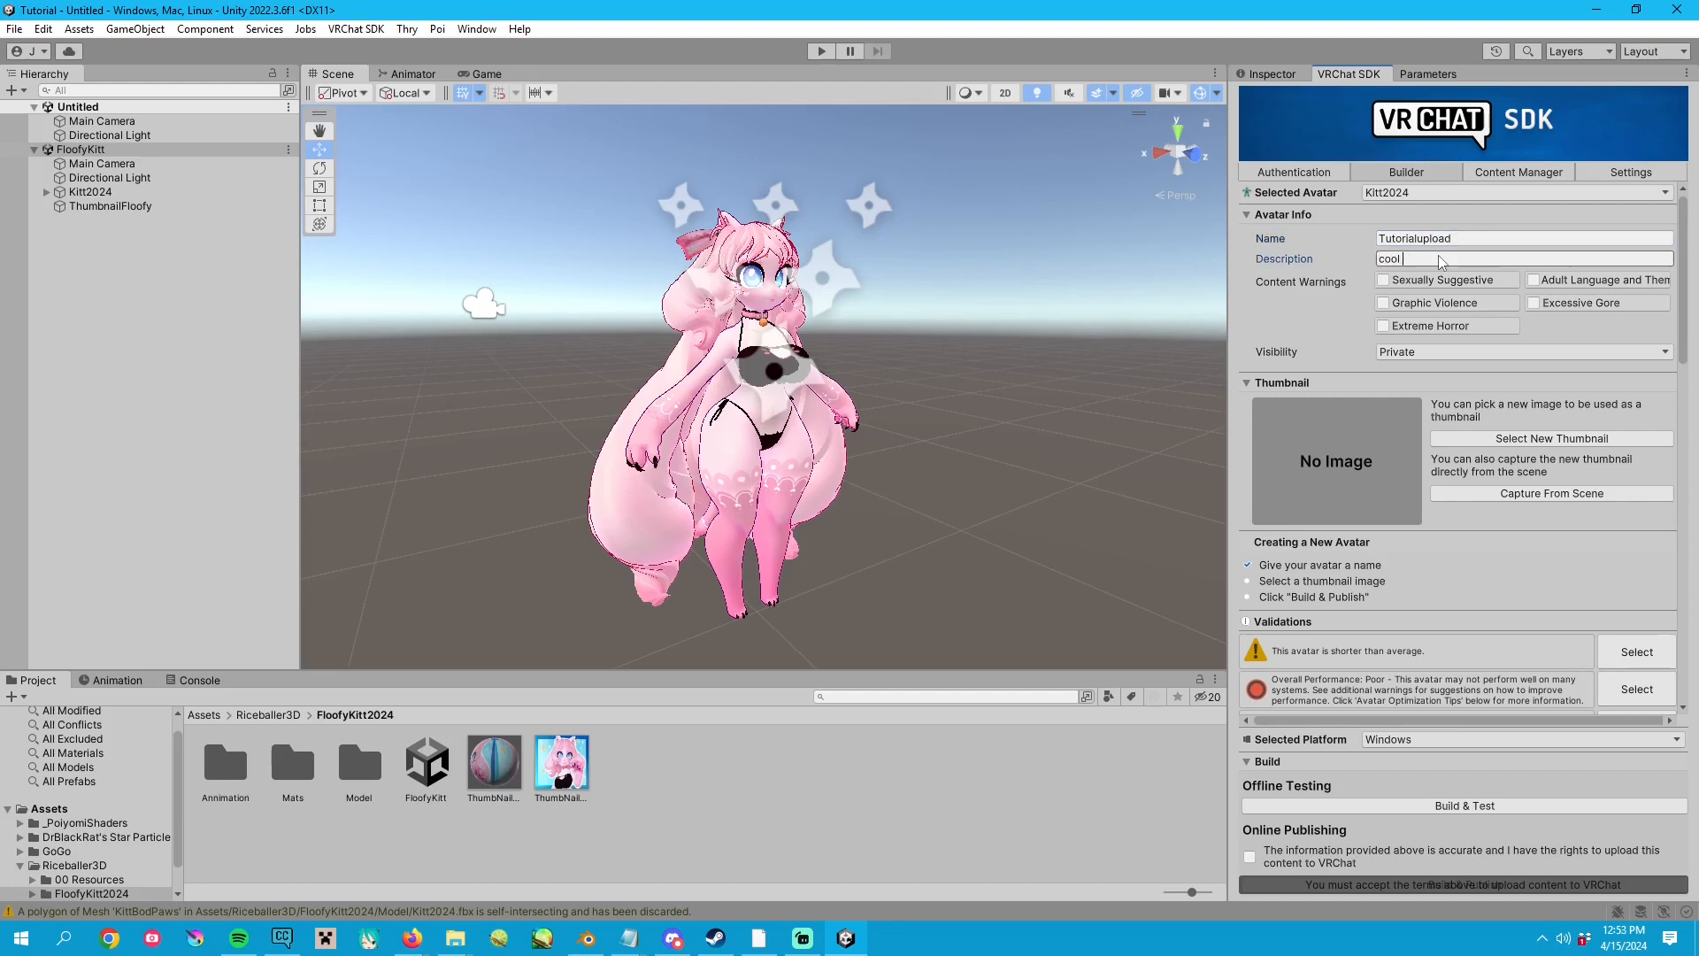
pyautogui.click(1552, 438)
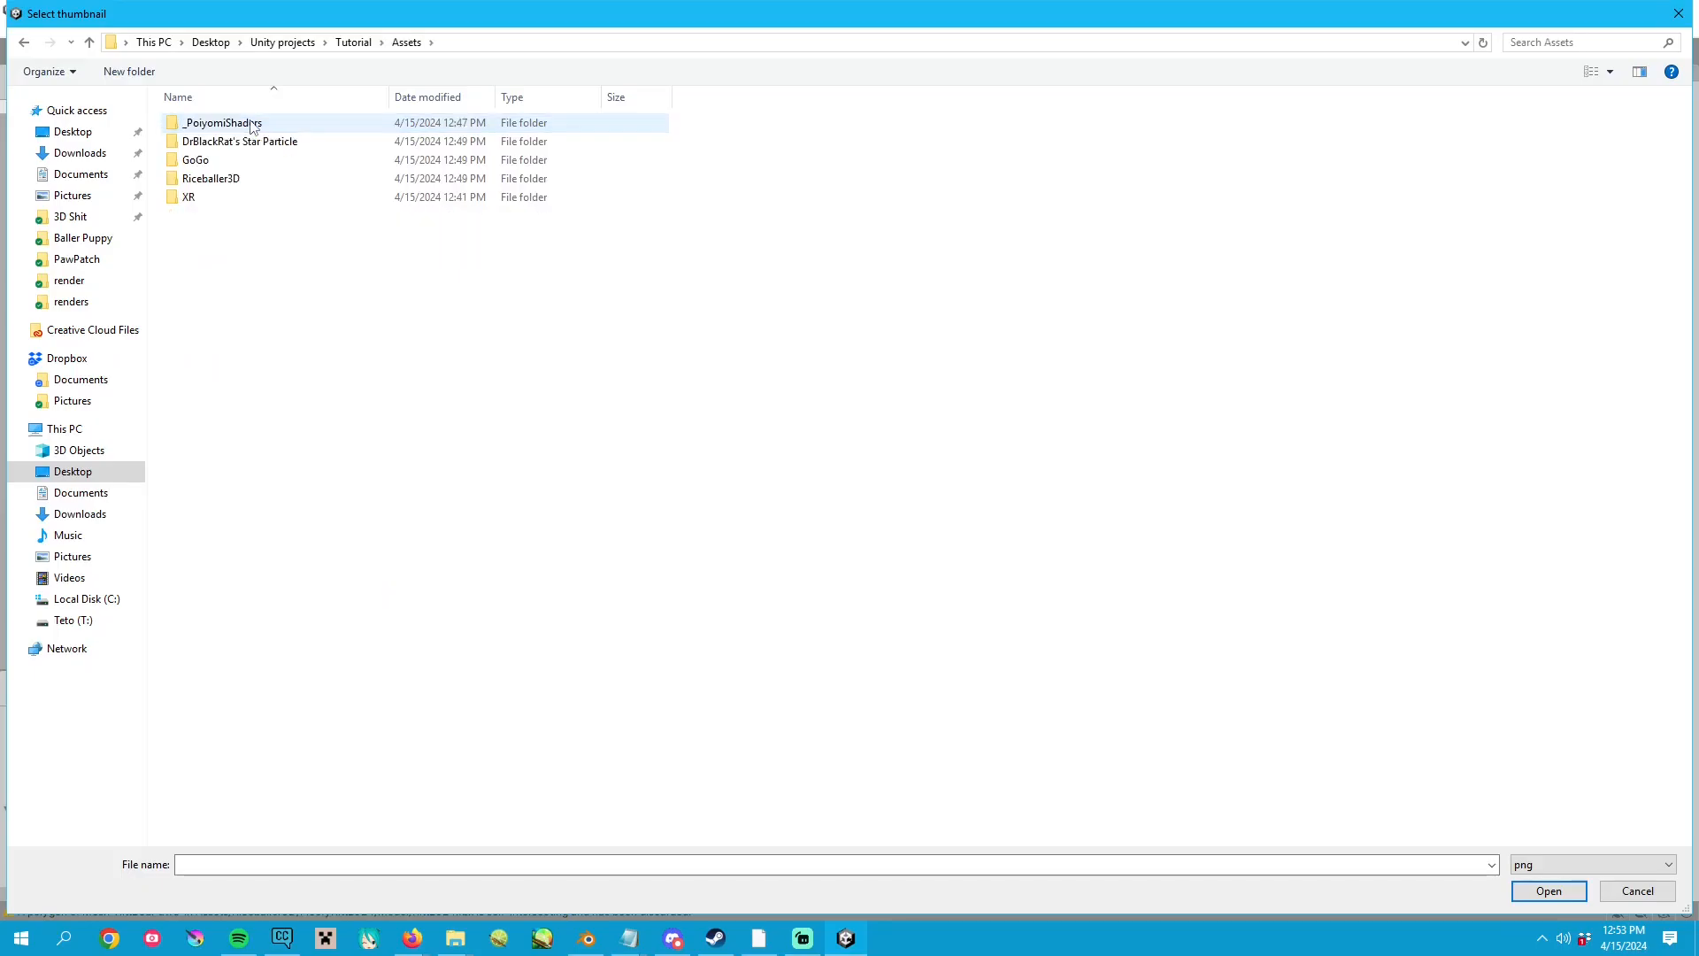
pyautogui.doubleClick(210, 178)
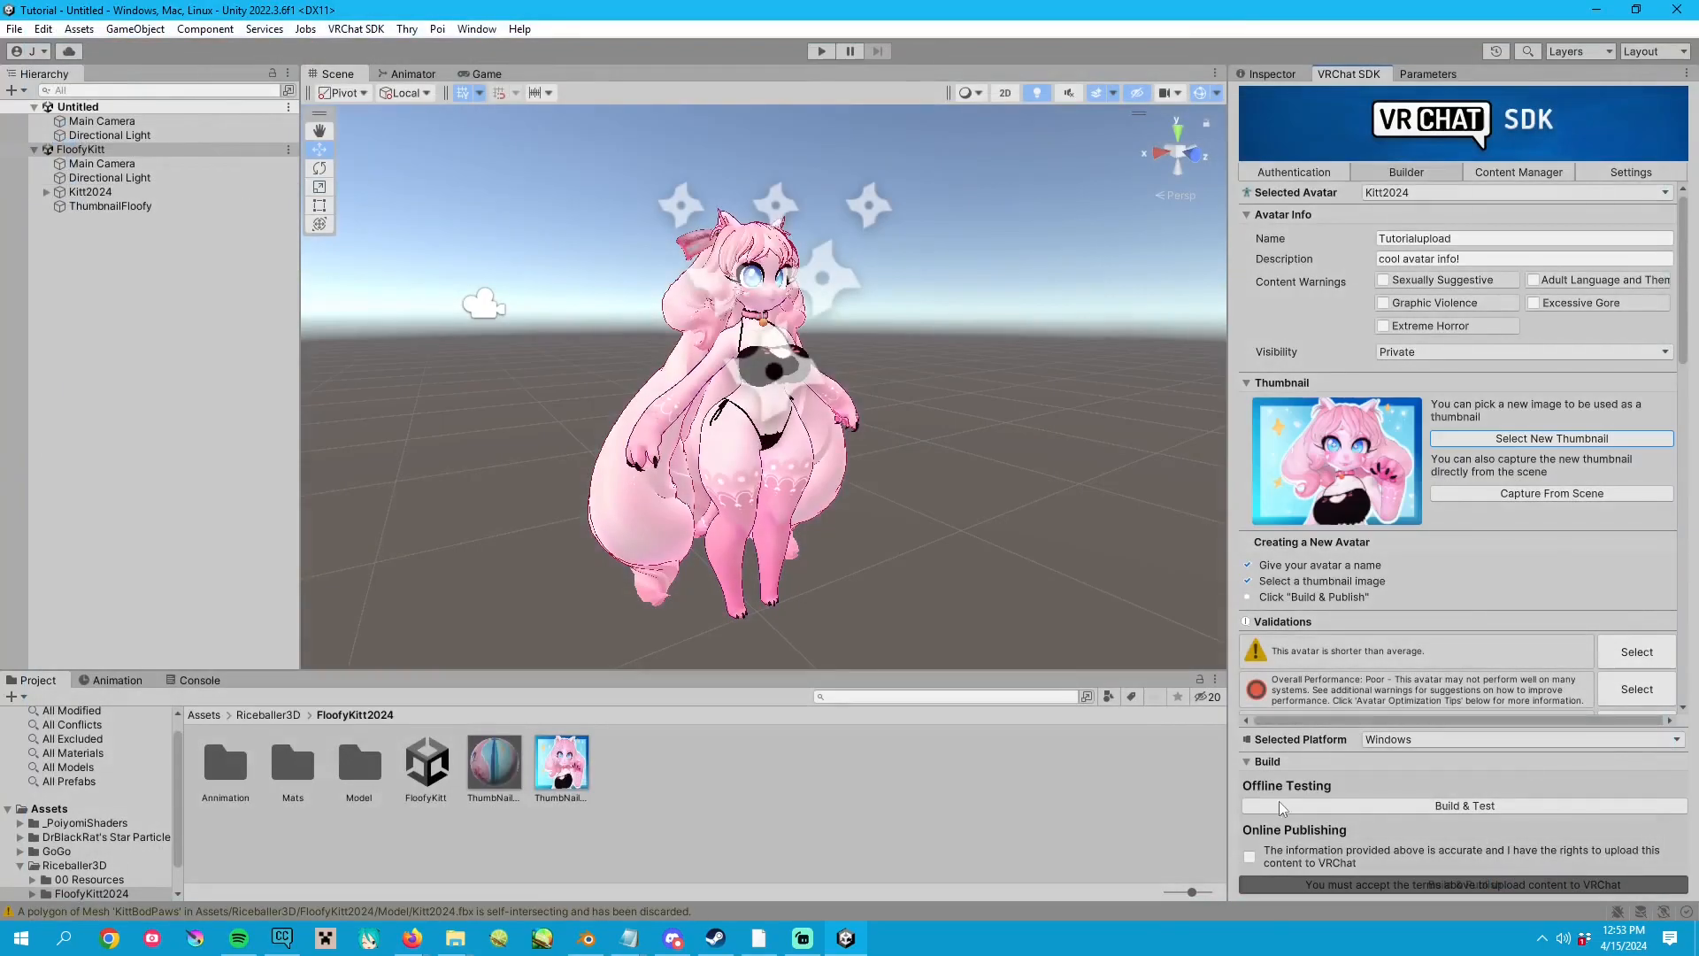
# Step: Confirm upload rights, Build & Publish, accepting lighting fix and material locking
pyautogui.click(1249, 856)
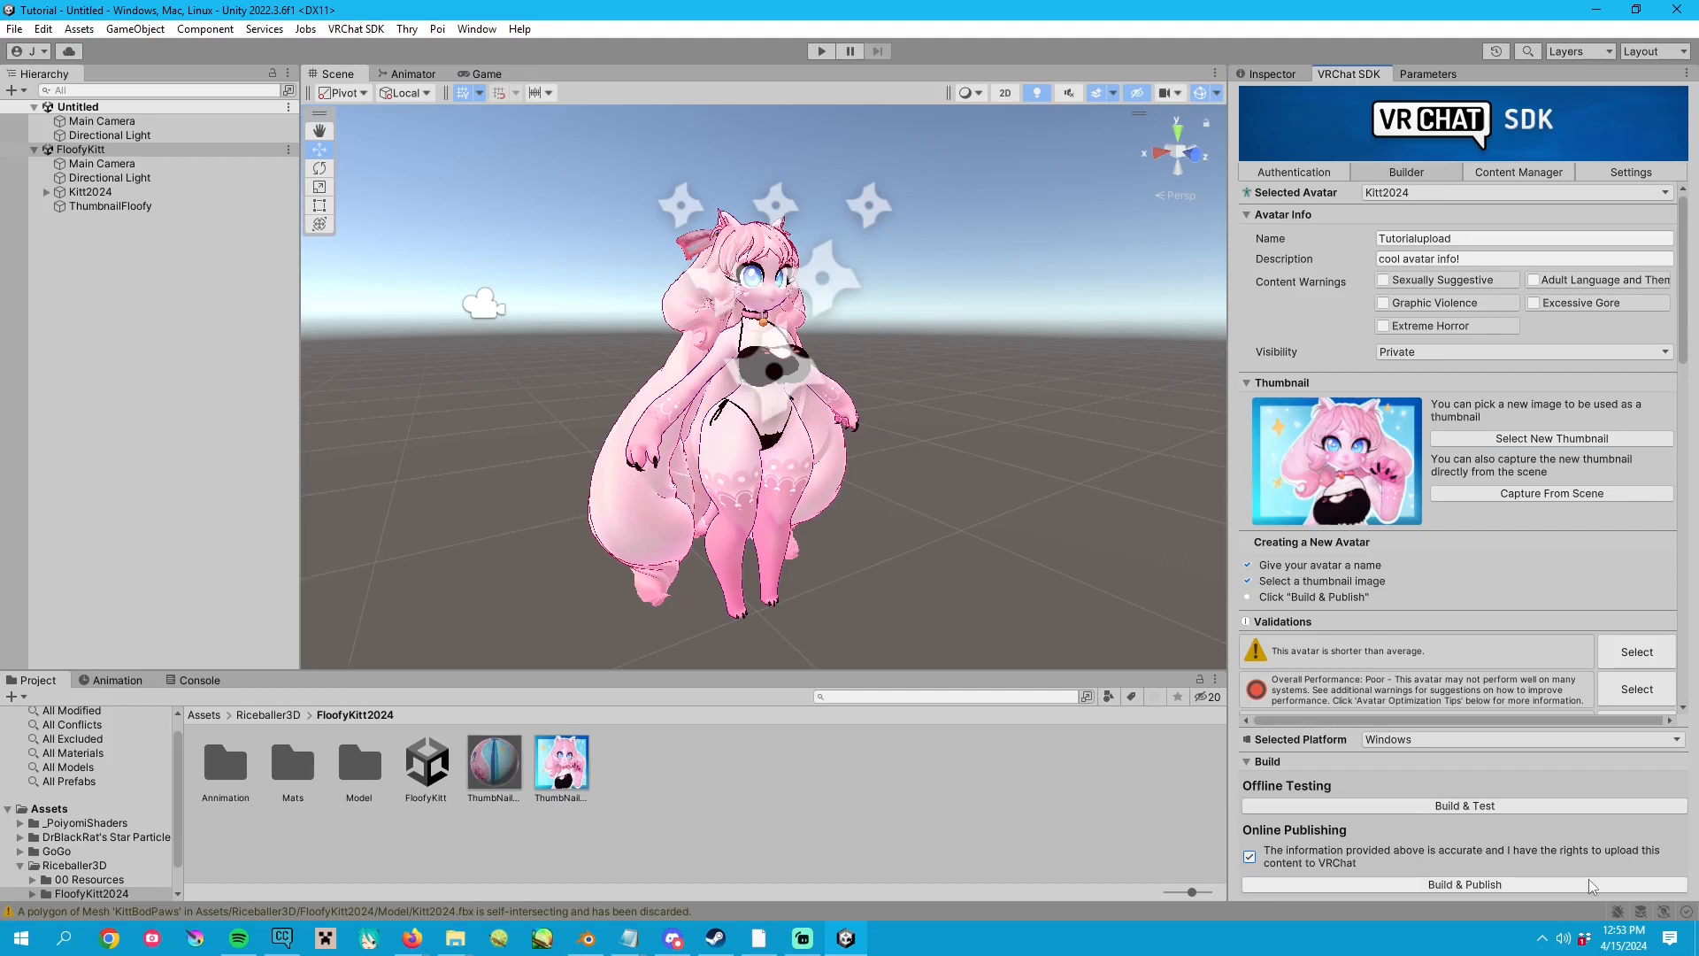
pyautogui.click(1464, 884)
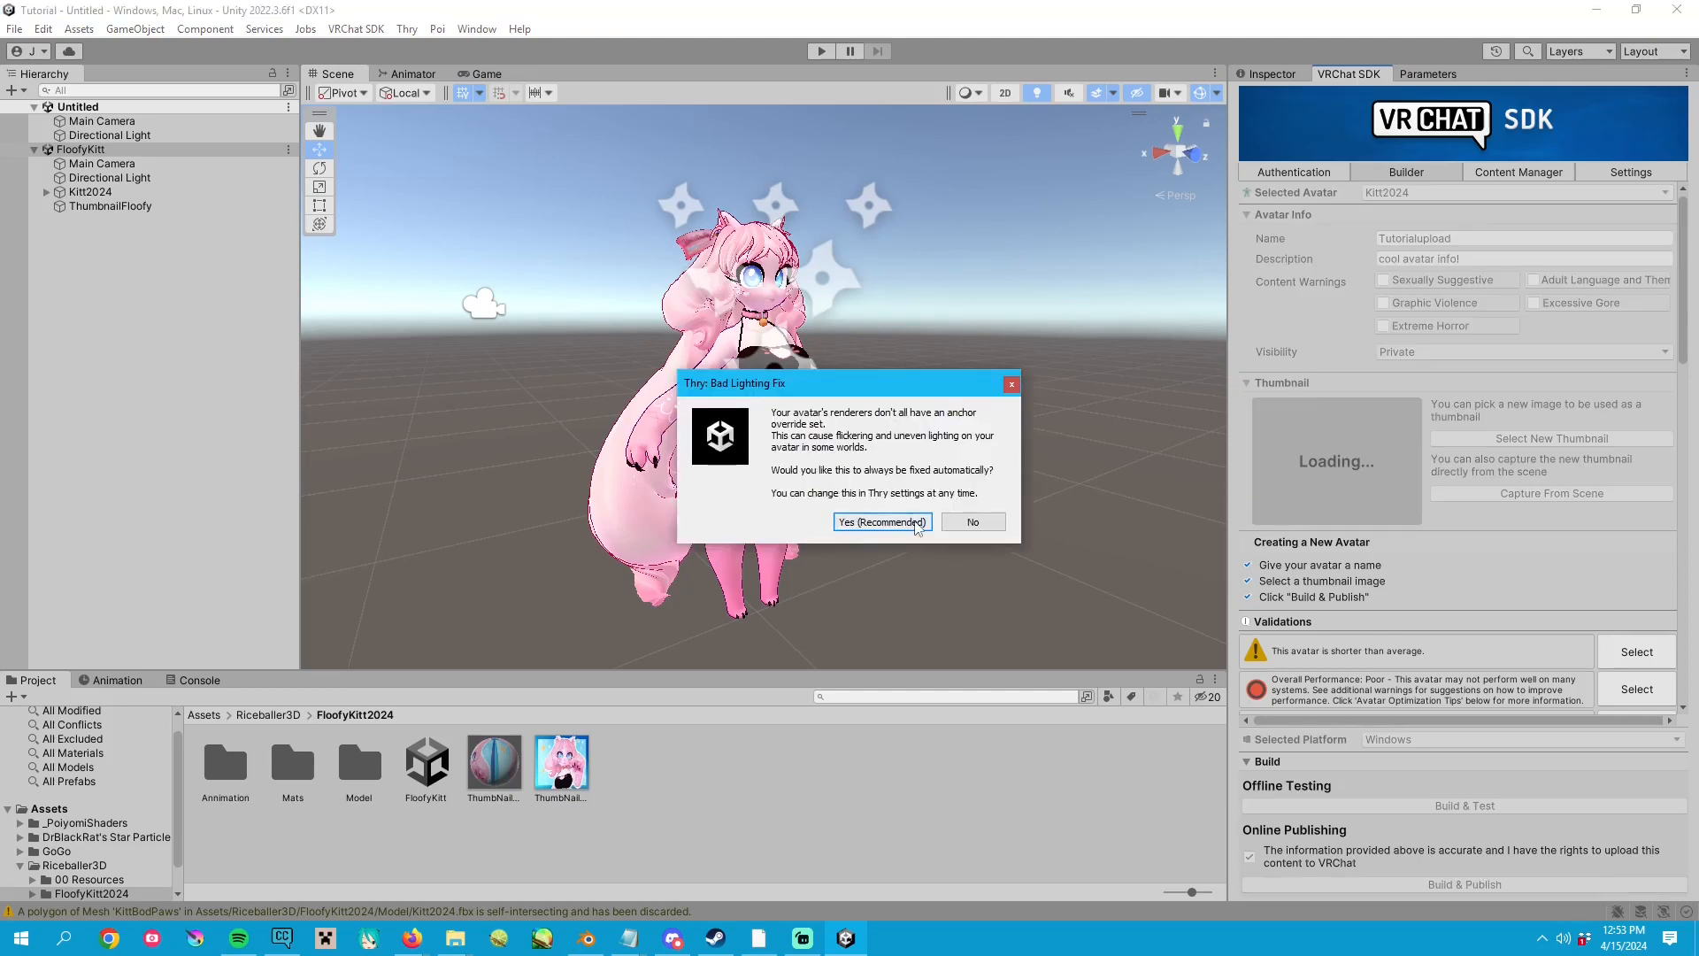
pyautogui.click(882, 521)
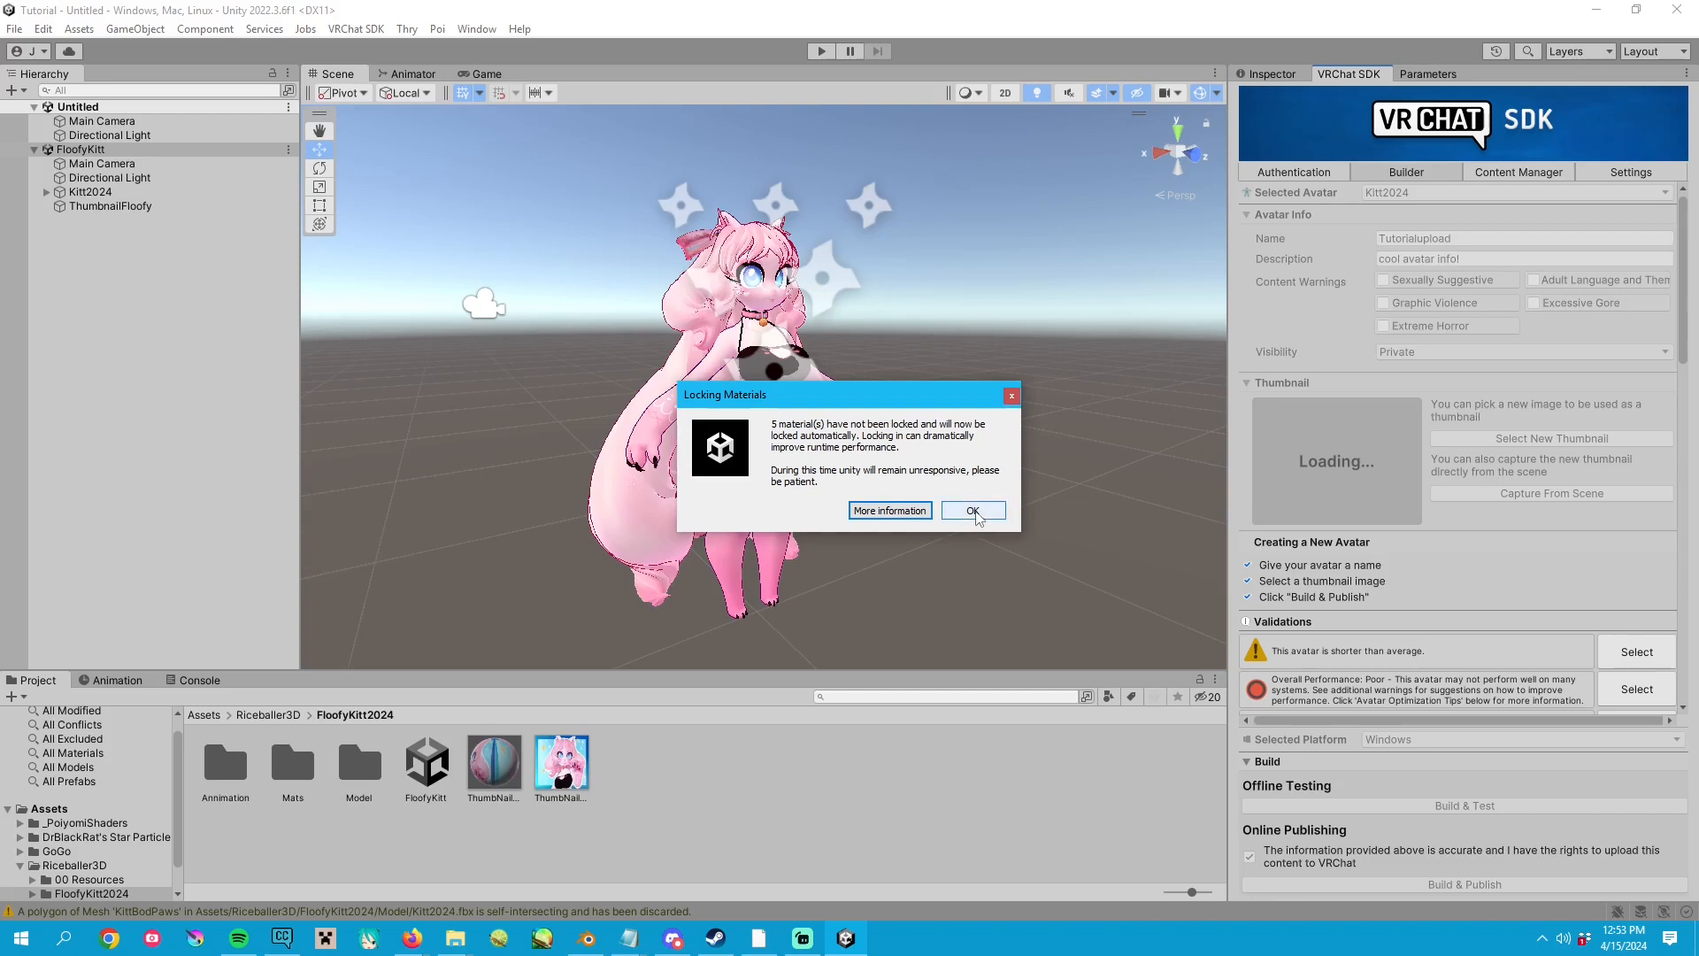
pyautogui.click(972, 510)
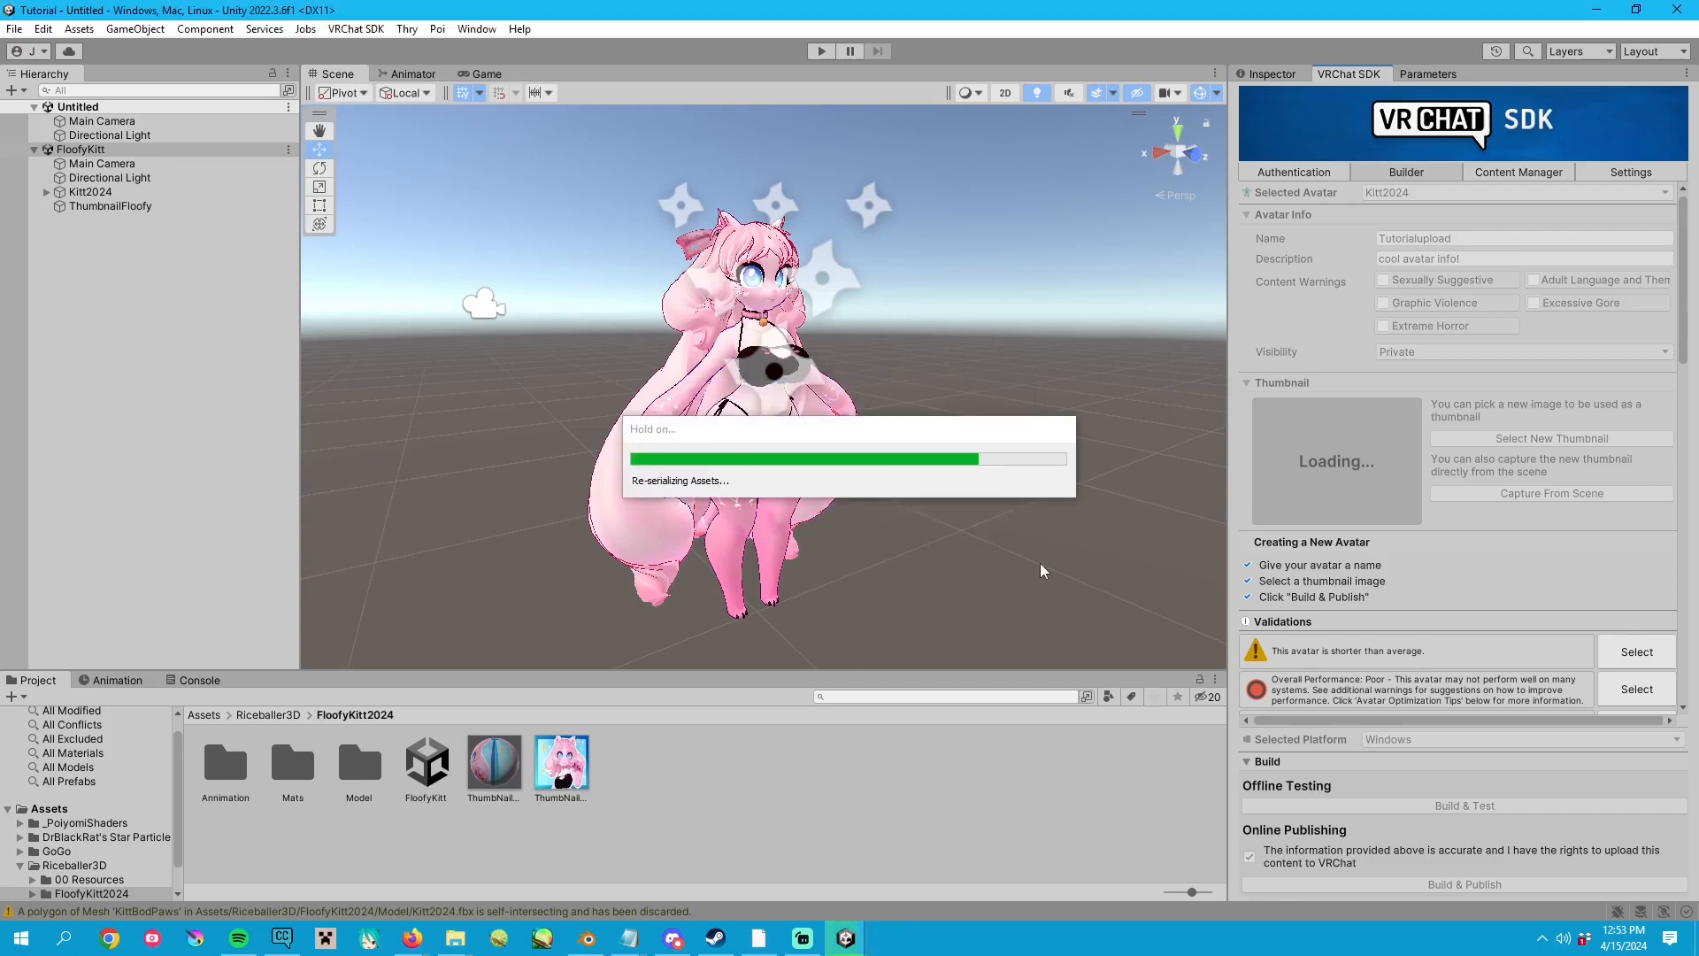